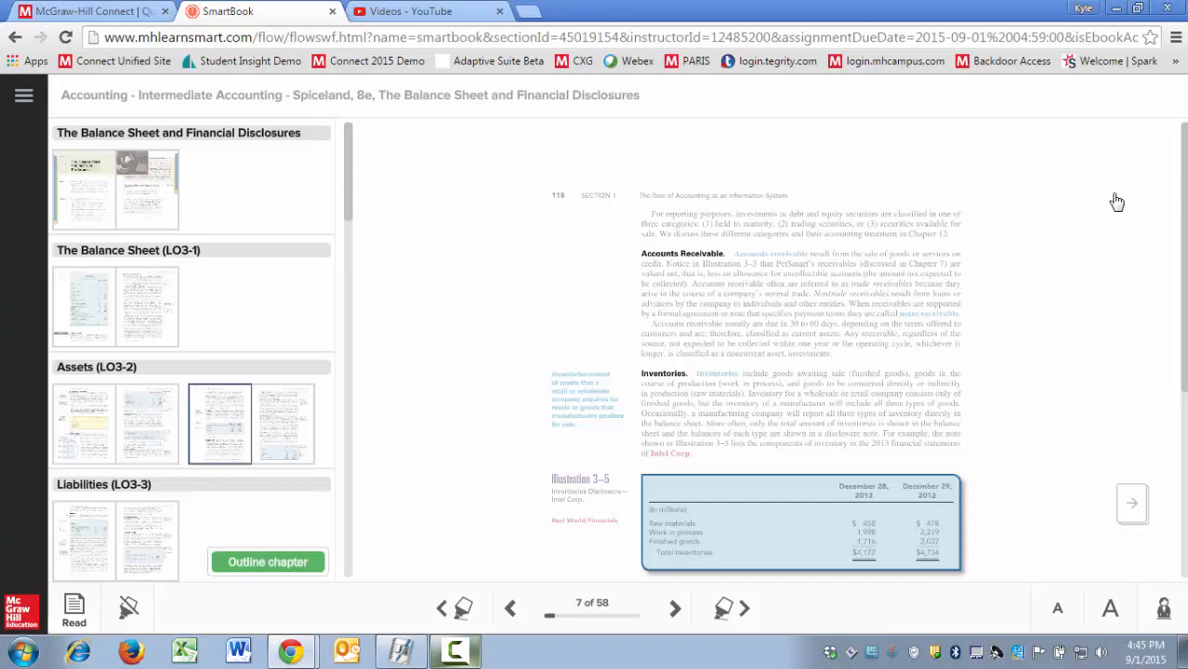
{"action": "mouse_move", "coordinate": [27, 116]}
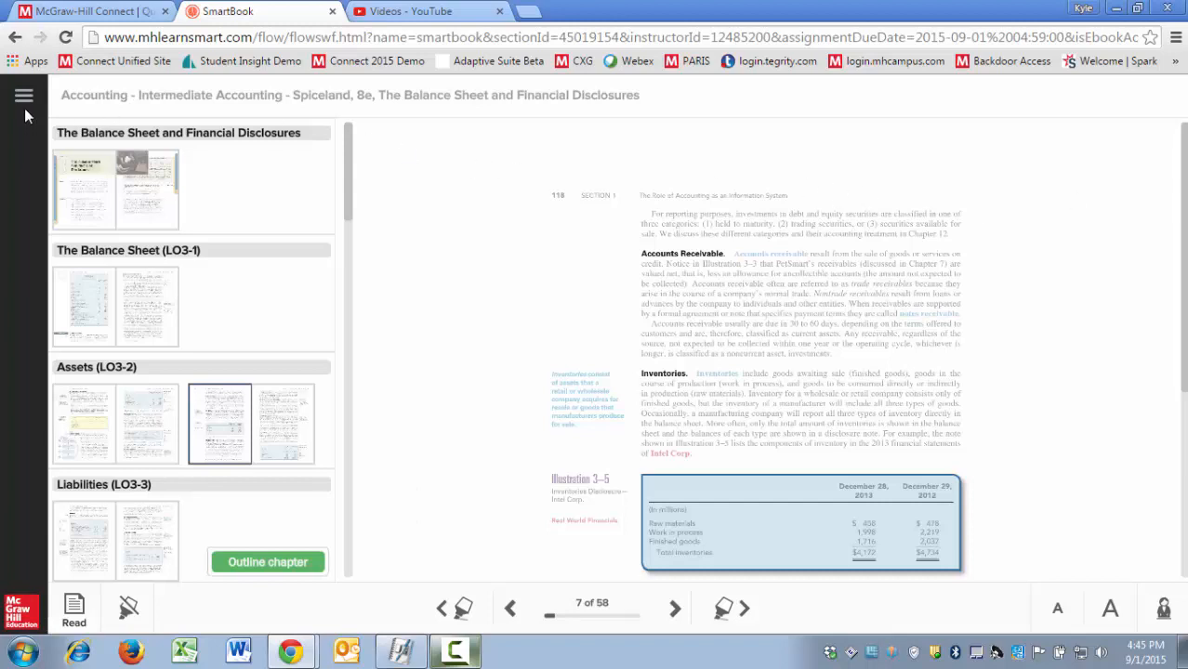
- Open the SmartBook side navigation menu from the top-left icon
{"action": "left_click", "coordinate": [21, 95]}
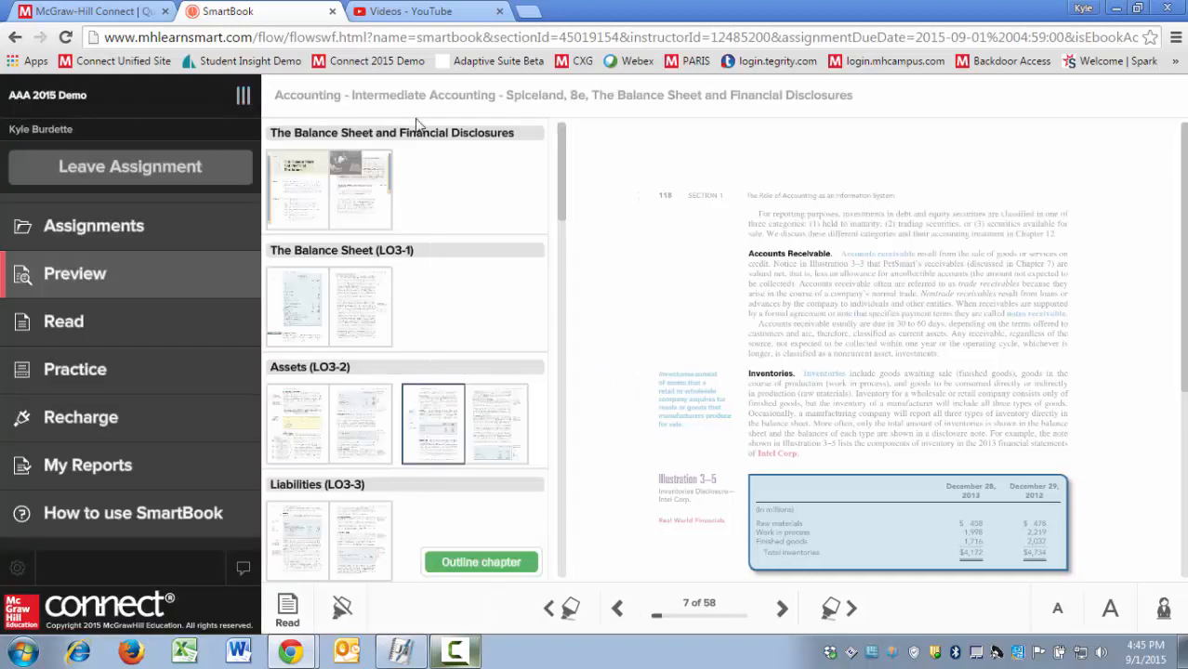
{"action": "mouse_move", "coordinate": [671, 115]}
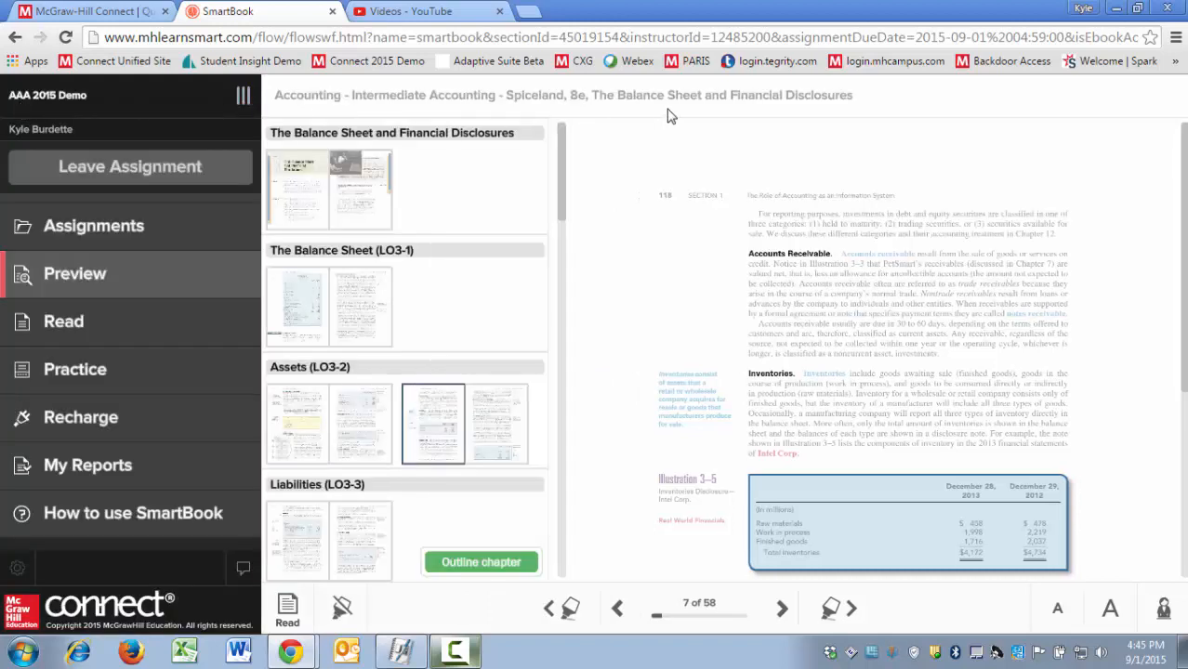
{"action": "mouse_move", "coordinate": [182, 150]}
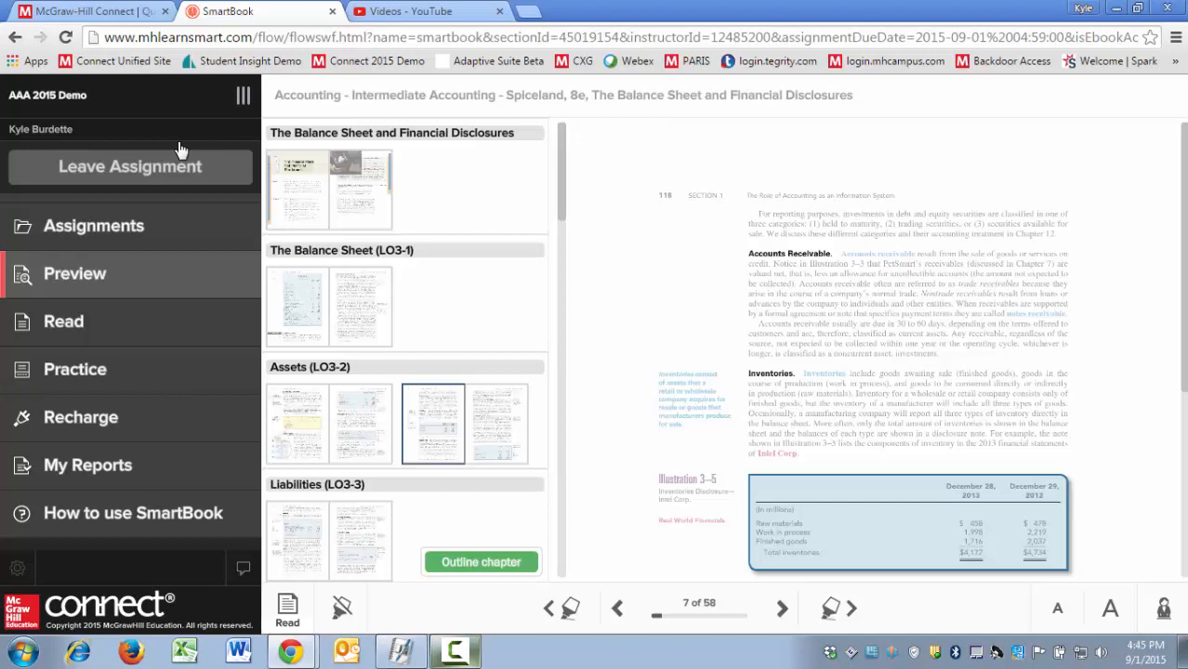
{"action": "mouse_move", "coordinate": [113, 185]}
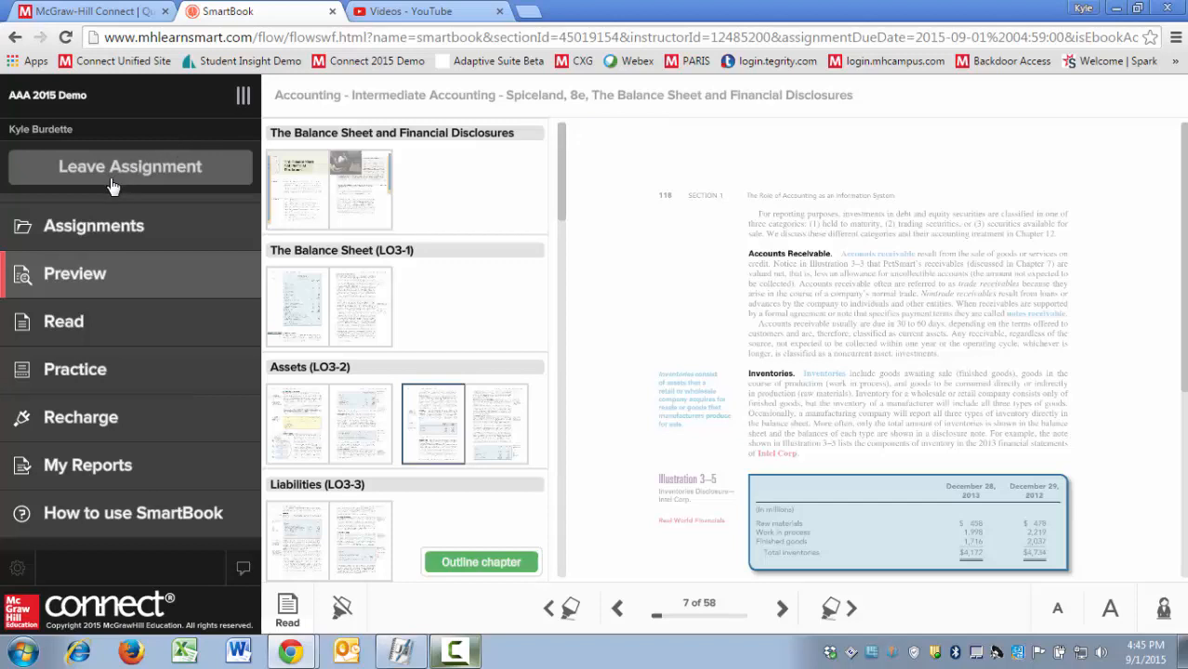
{"action": "mouse_move", "coordinate": [119, 233]}
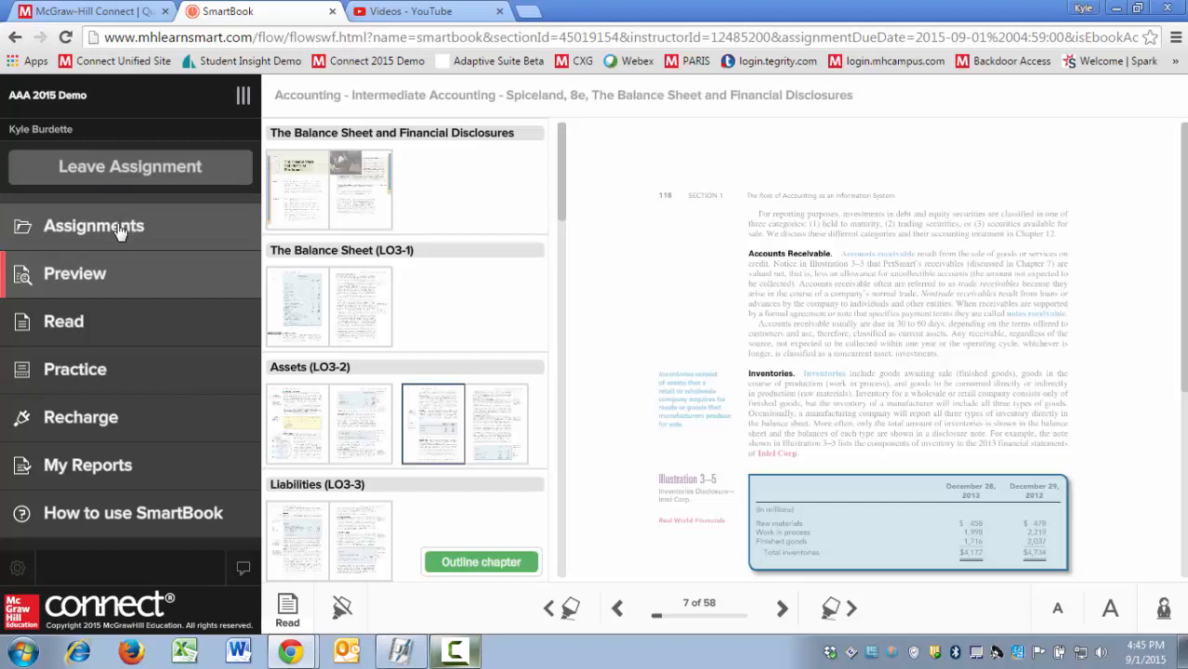
- Show the Assignments list, with chapter 3 past due at 12%
{"action": "left_click", "coordinate": [93, 226]}
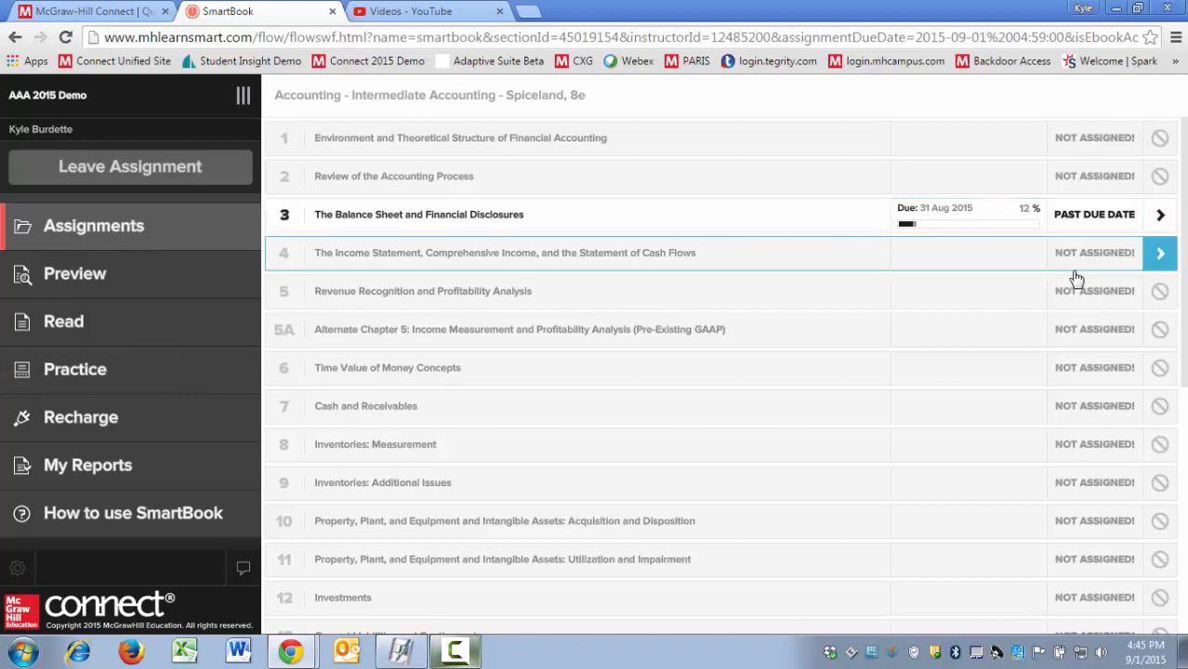
{"action": "mouse_move", "coordinate": [1084, 234]}
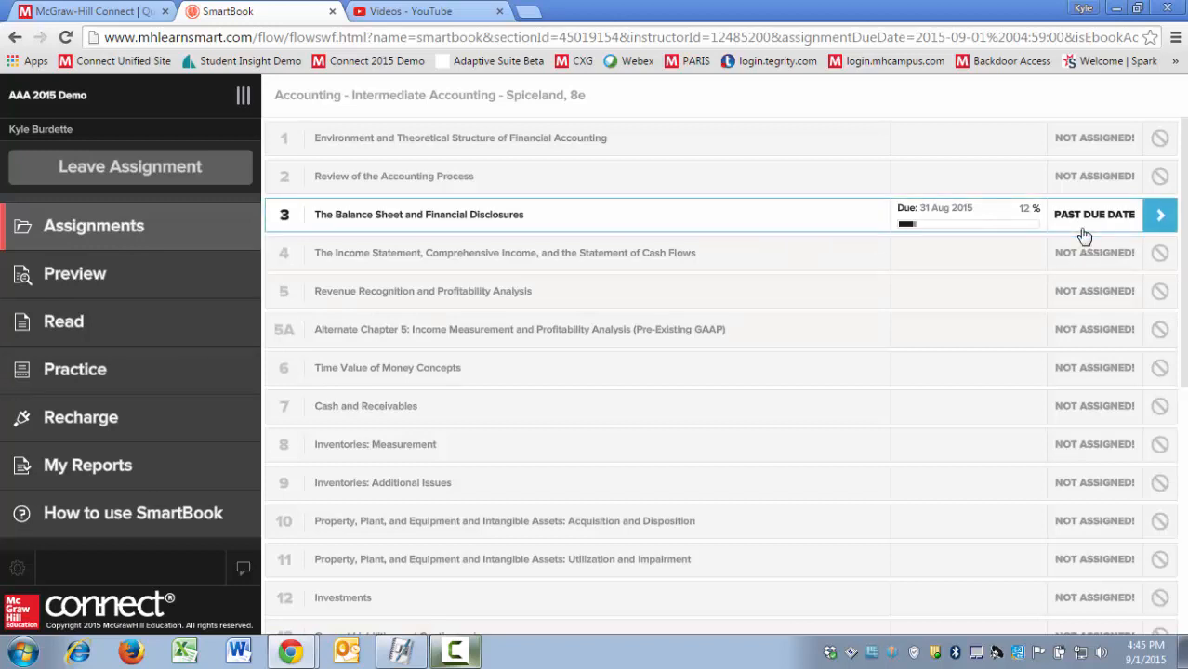
{"action": "mouse_move", "coordinate": [1047, 238]}
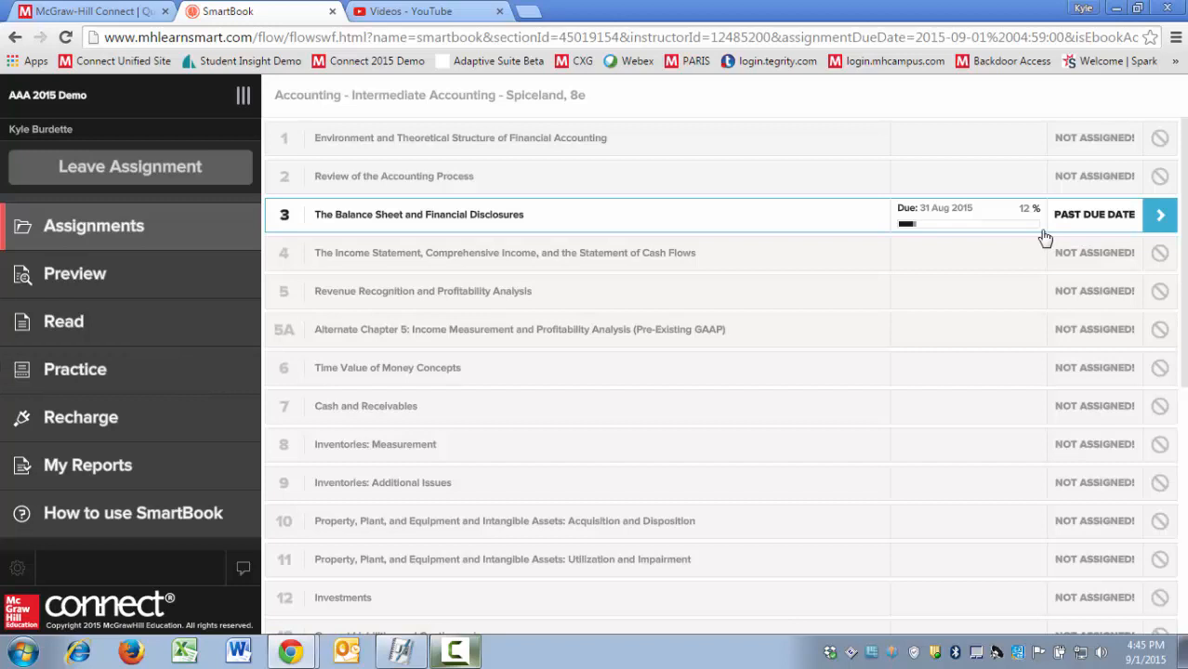
{"action": "mouse_move", "coordinate": [721, 220]}
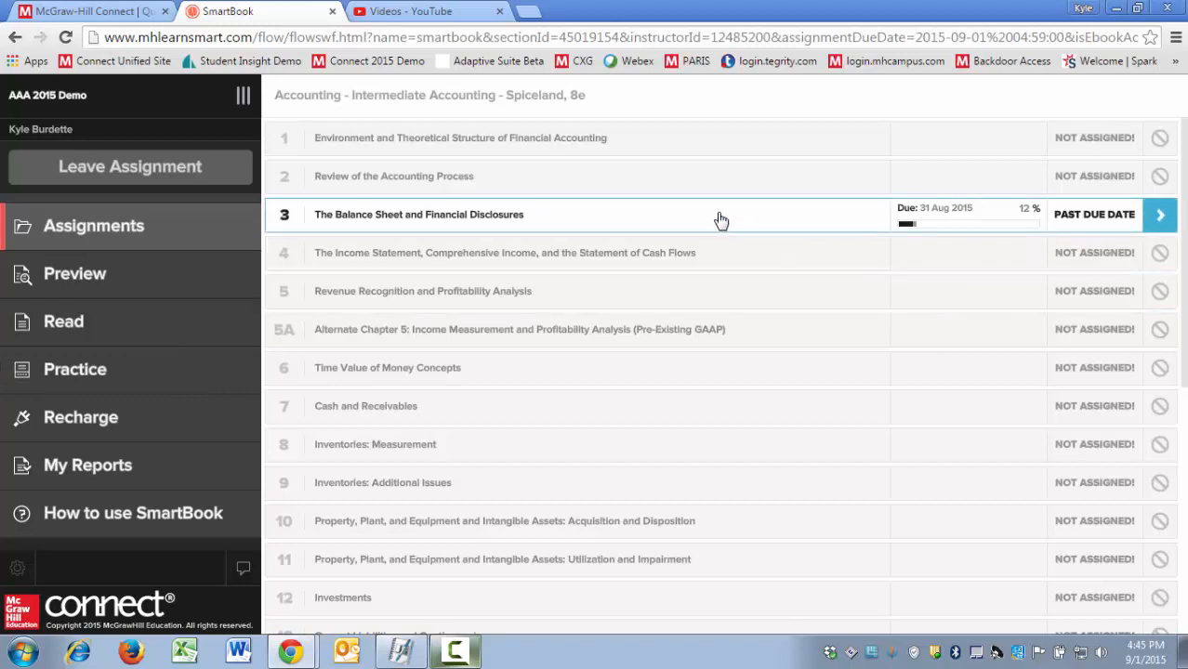
{"action": "mouse_move", "coordinate": [715, 226]}
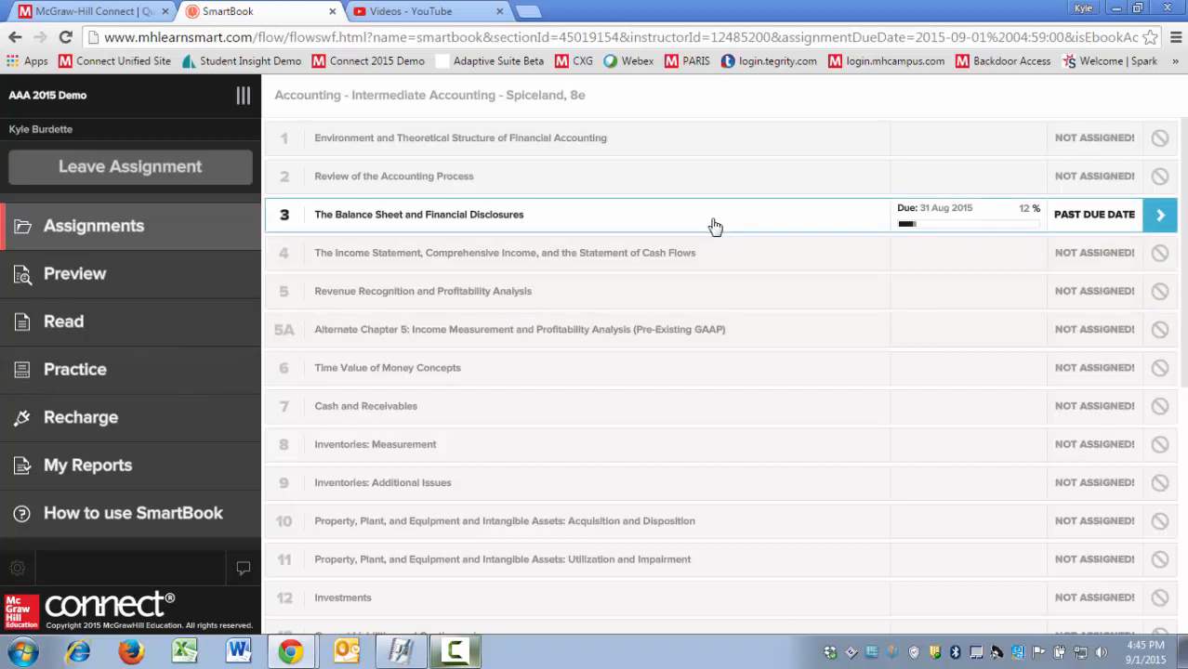
{"action": "mouse_move", "coordinate": [140, 279]}
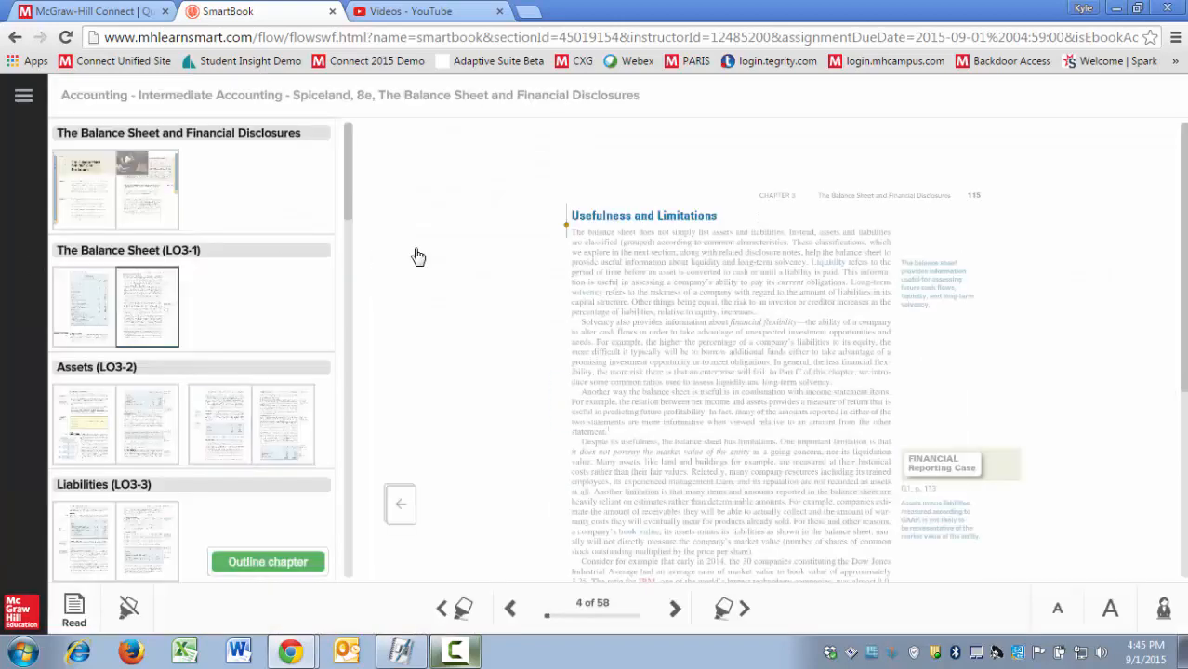
{"action": "mouse_move", "coordinate": [480, 272]}
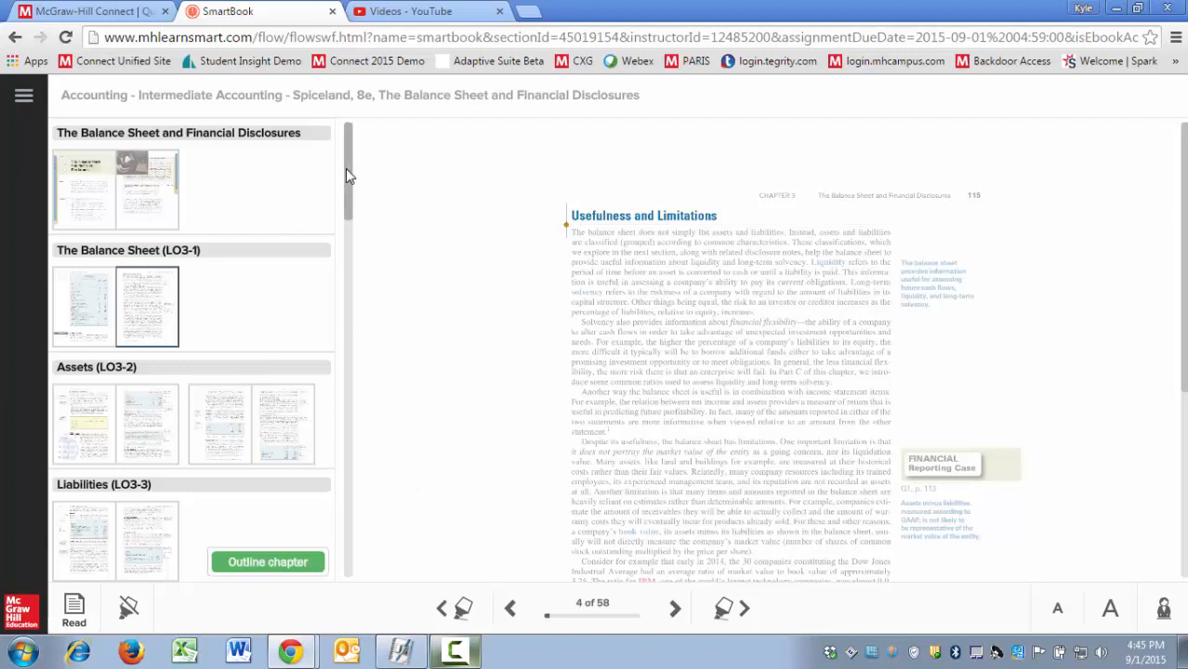
- Scroll to open chapter 3, The Balance Sheet and Financial Disclosures, at page 8
{"action": "scroll", "scroll_direction": "down", "scroll_amount": 3}
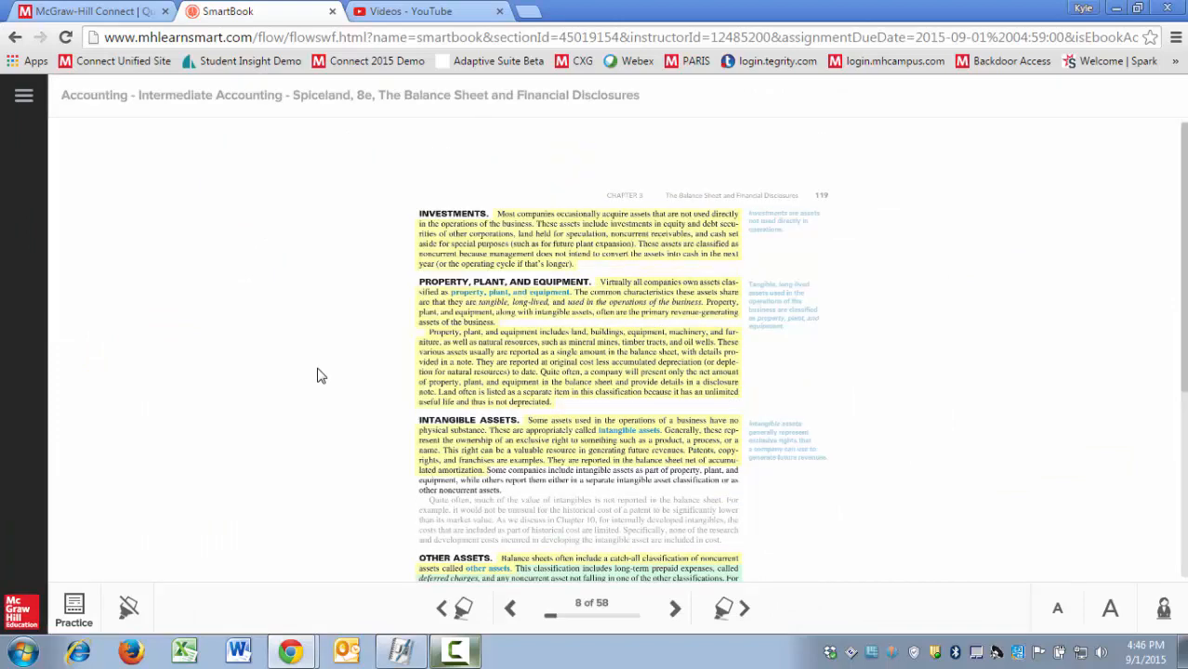
{"action": "mouse_move", "coordinate": [962, 514]}
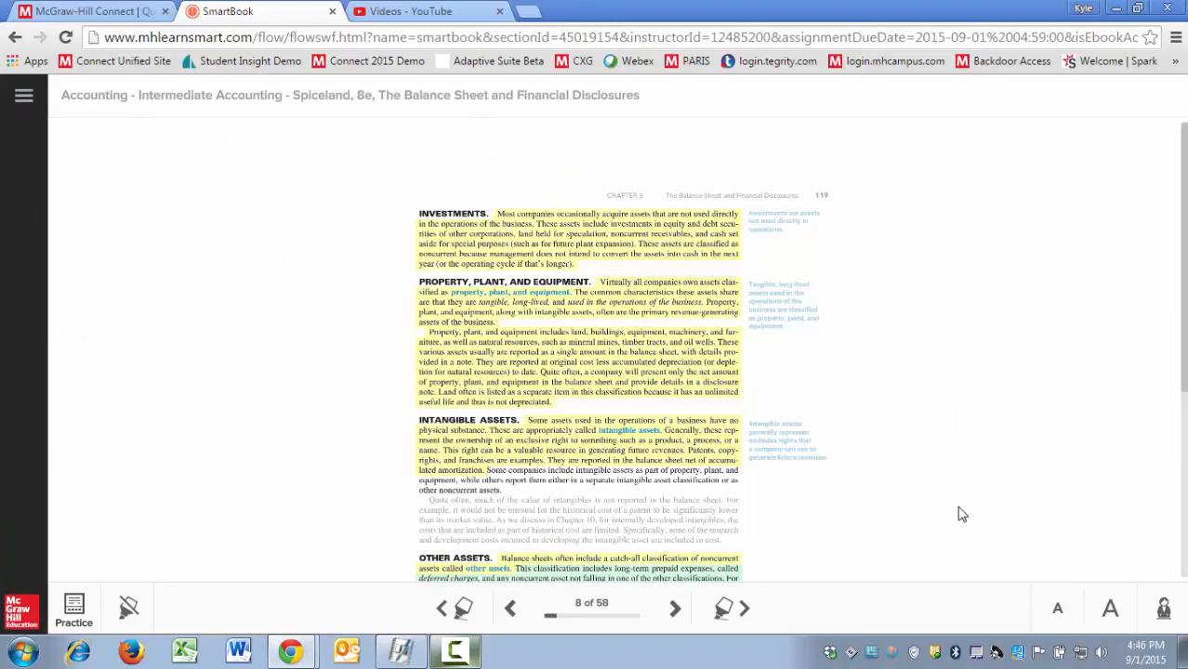
{"action": "mouse_move", "coordinate": [1110, 607]}
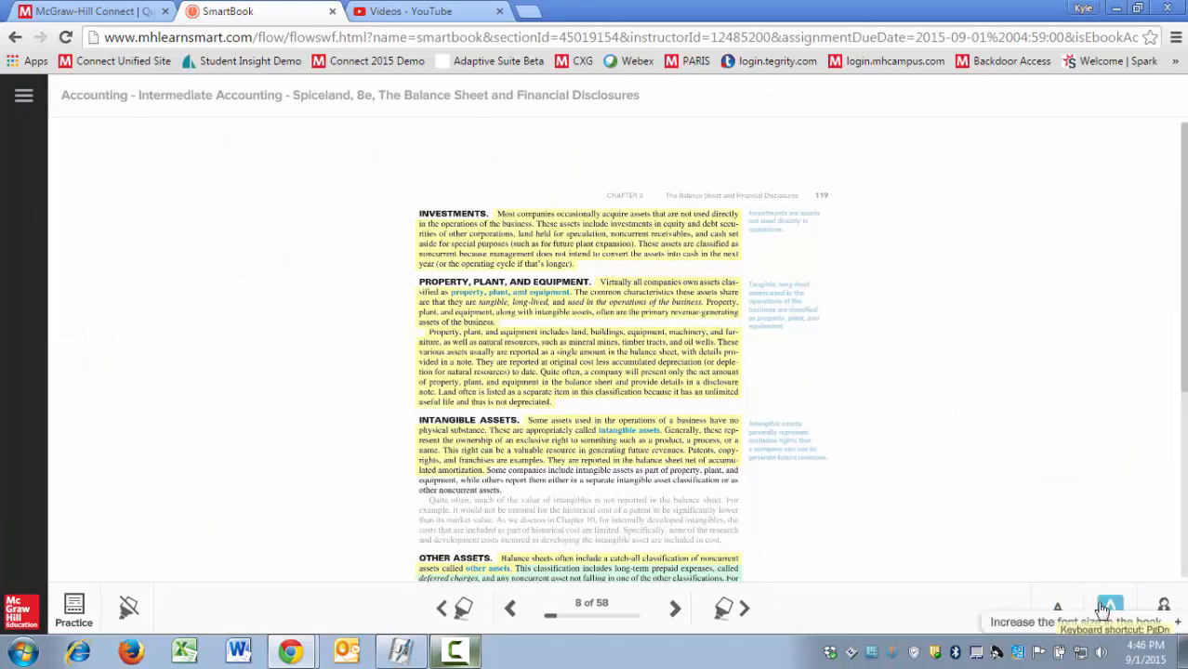
- Enlarge the page 8 text, then shrink it to a moderate size
{"action": "left_click", "coordinate": [1108, 605]}
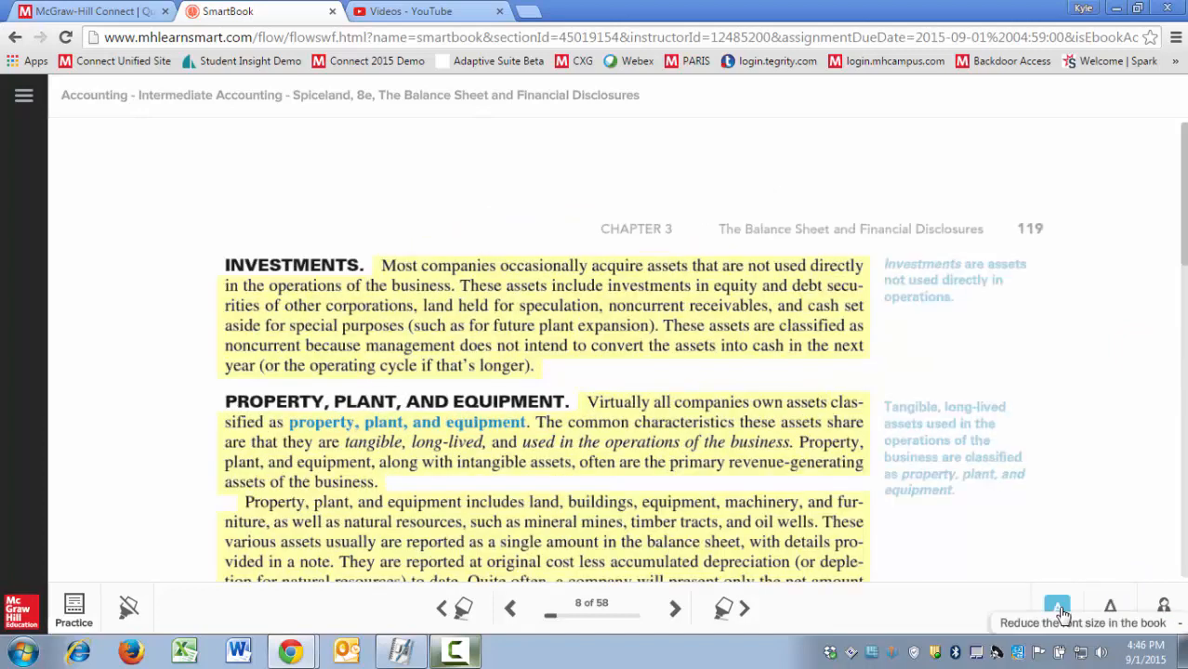
{"action": "left_click", "coordinate": [1056, 606]}
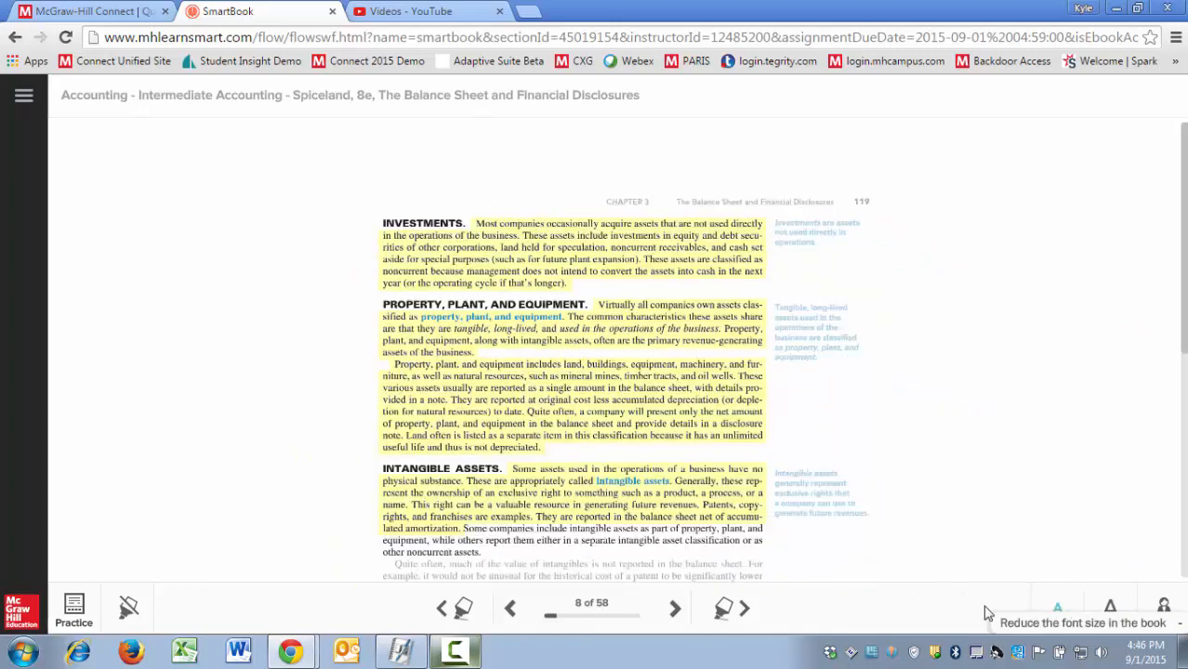
{"action": "mouse_move", "coordinate": [732, 626]}
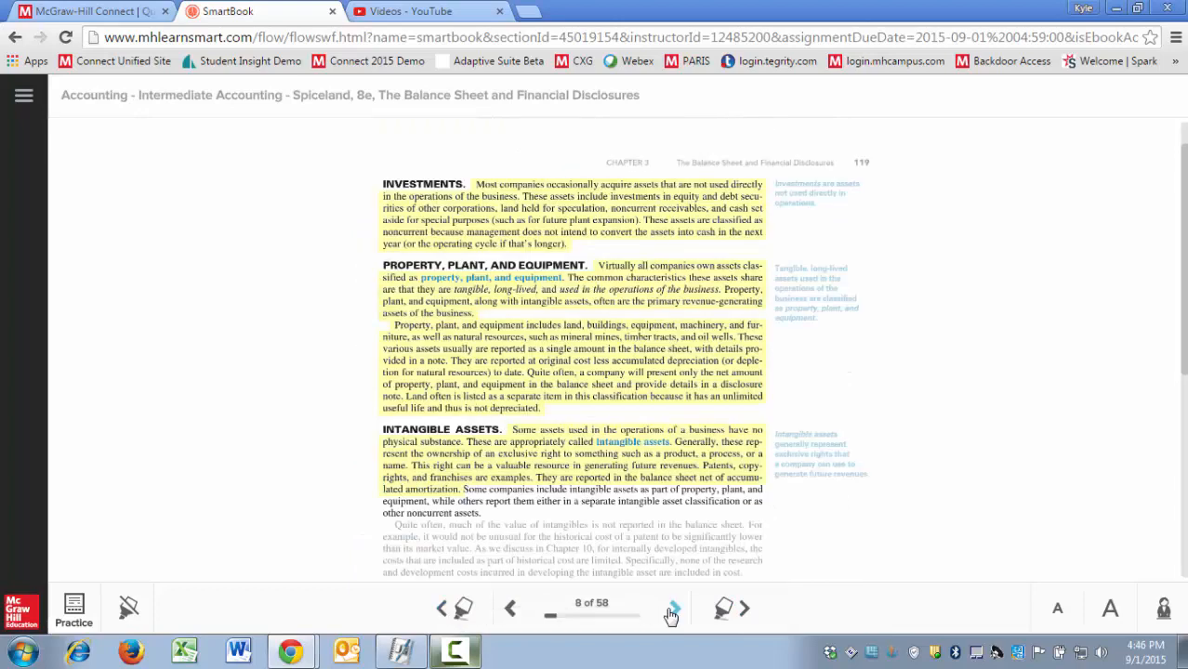
{"action": "mouse_move", "coordinate": [671, 612]}
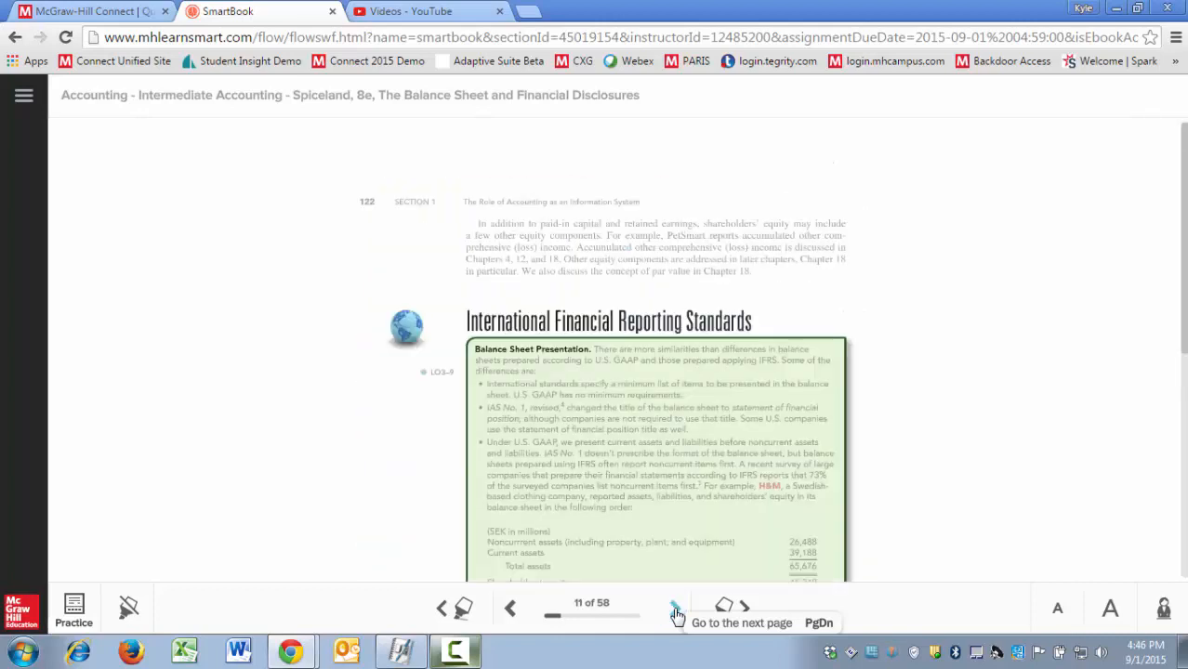
- Advance the chapter to page 10 of 58, the Shareholders' Equity section
{"action": "left_click", "coordinate": [506, 615]}
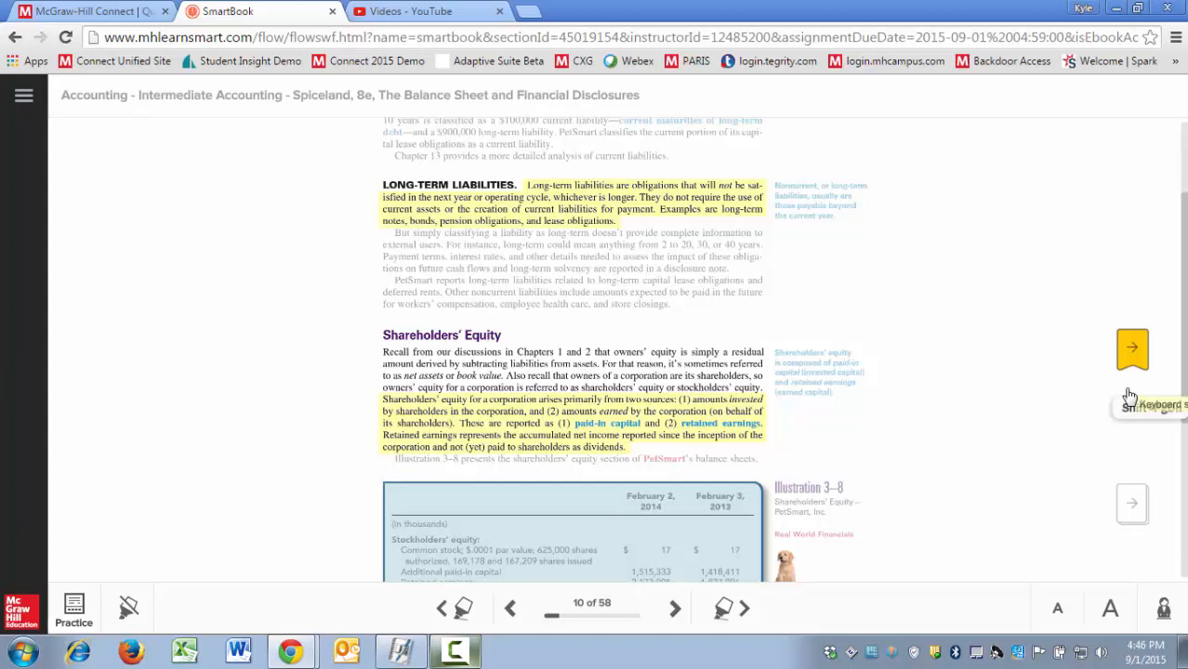
{"action": "mouse_move", "coordinate": [1132, 351]}
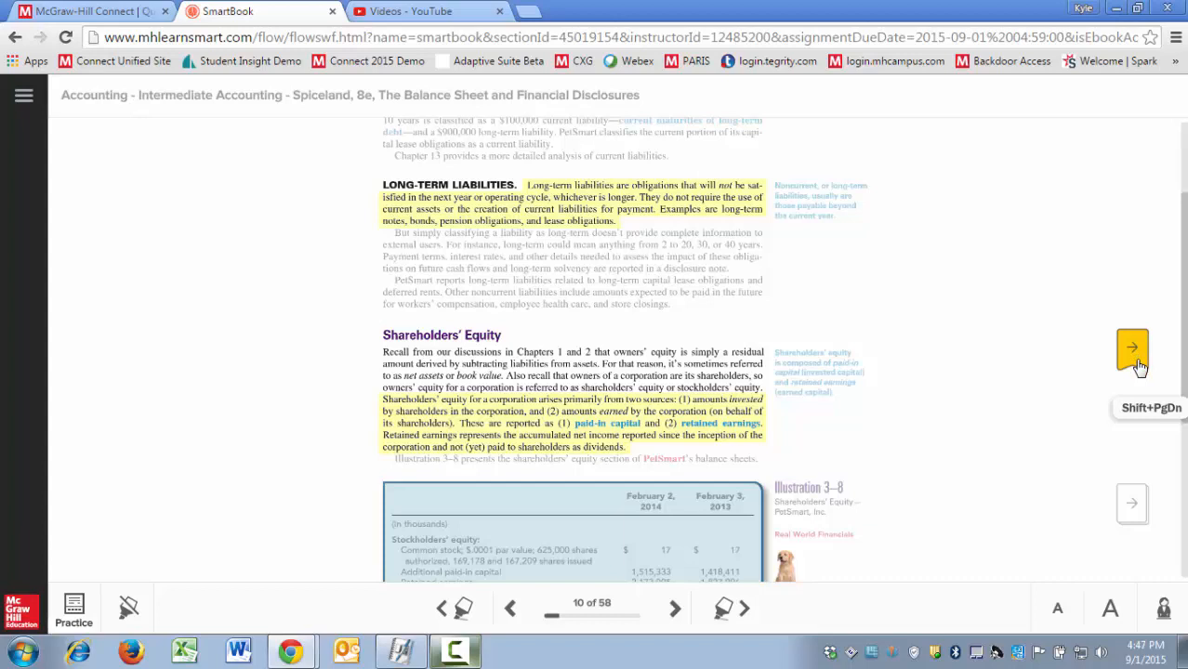
{"action": "mouse_move", "coordinate": [1160, 616]}
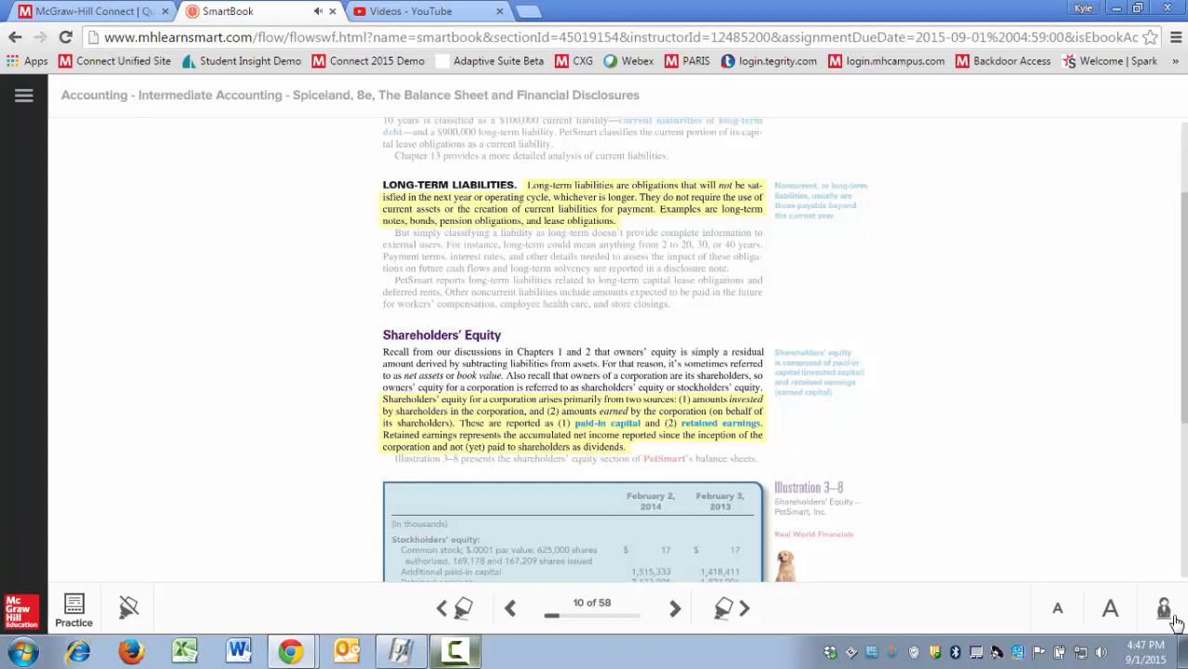
{"action": "mouse_move", "coordinate": [128, 609]}
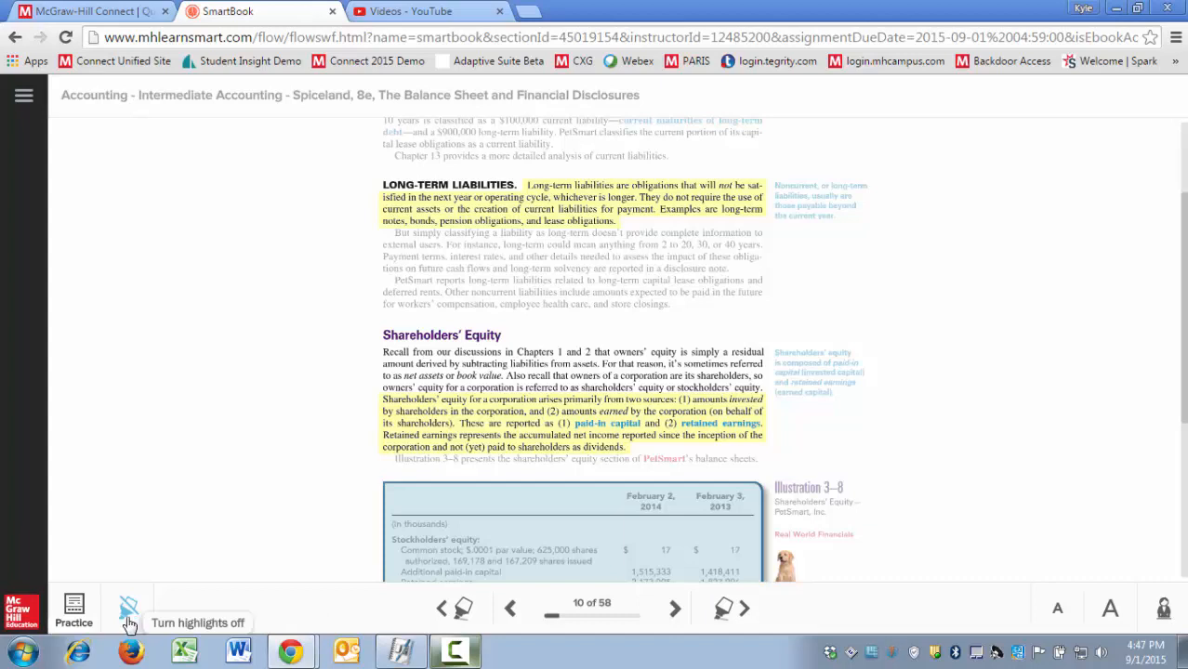
- Toggle page highlighting off and on, then reopen the navigation menu beside page 10
{"action": "left_click", "coordinate": [128, 609]}
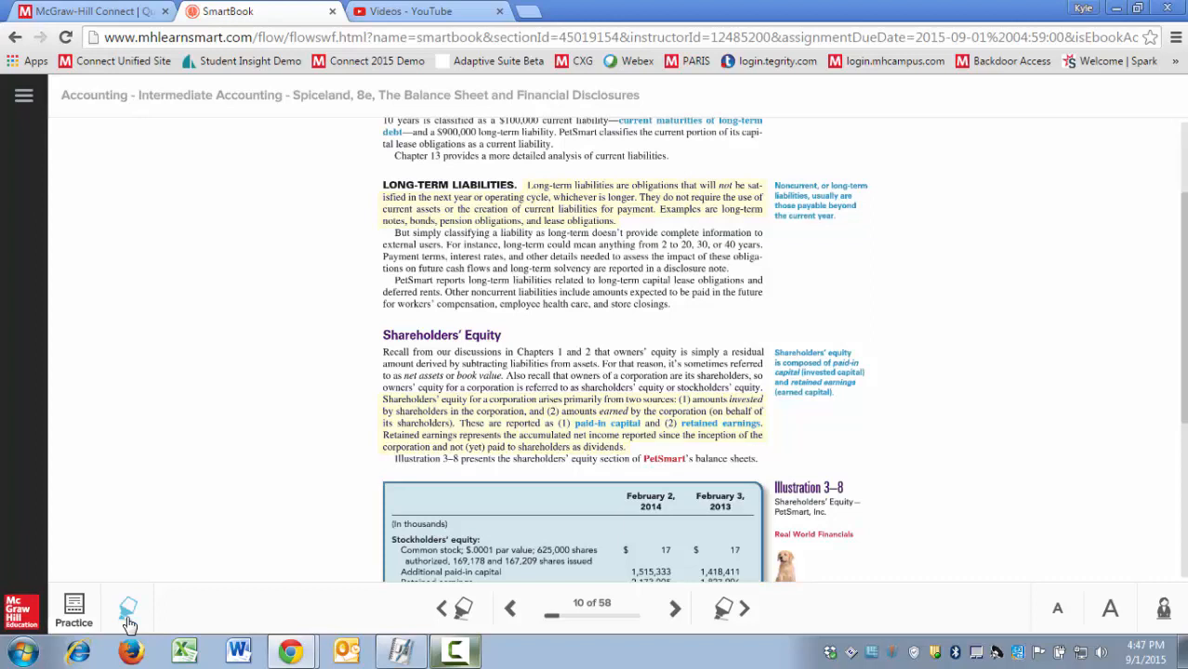
{"action": "left_click", "coordinate": [128, 607]}
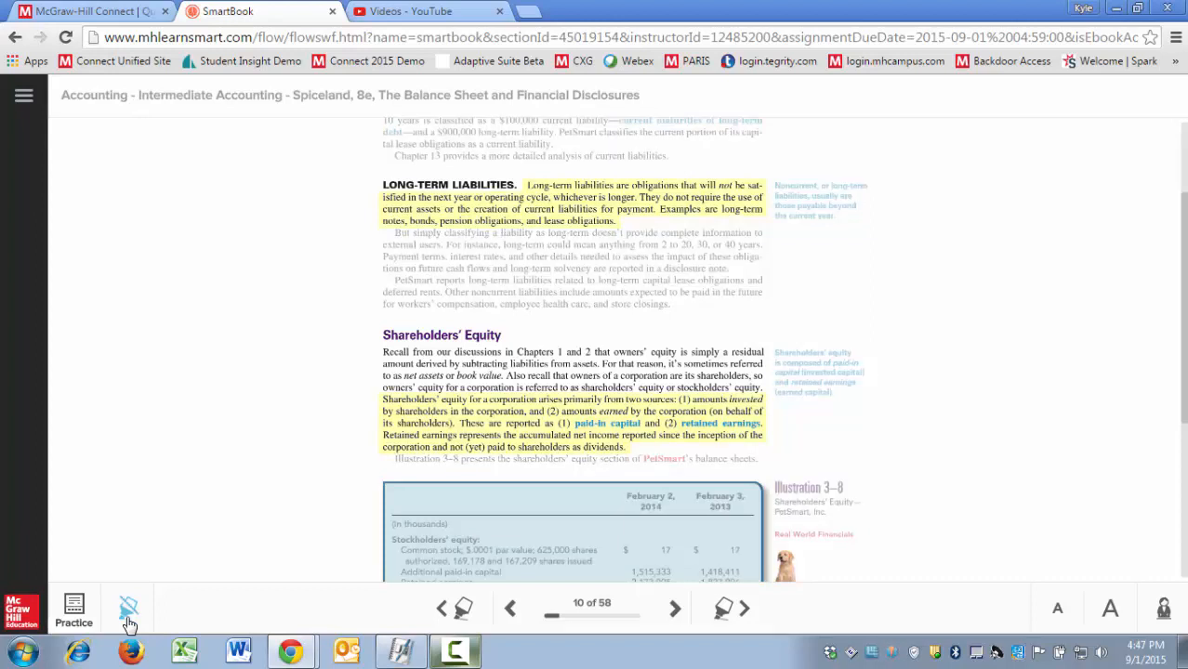
{"action": "mouse_move", "coordinate": [74, 614]}
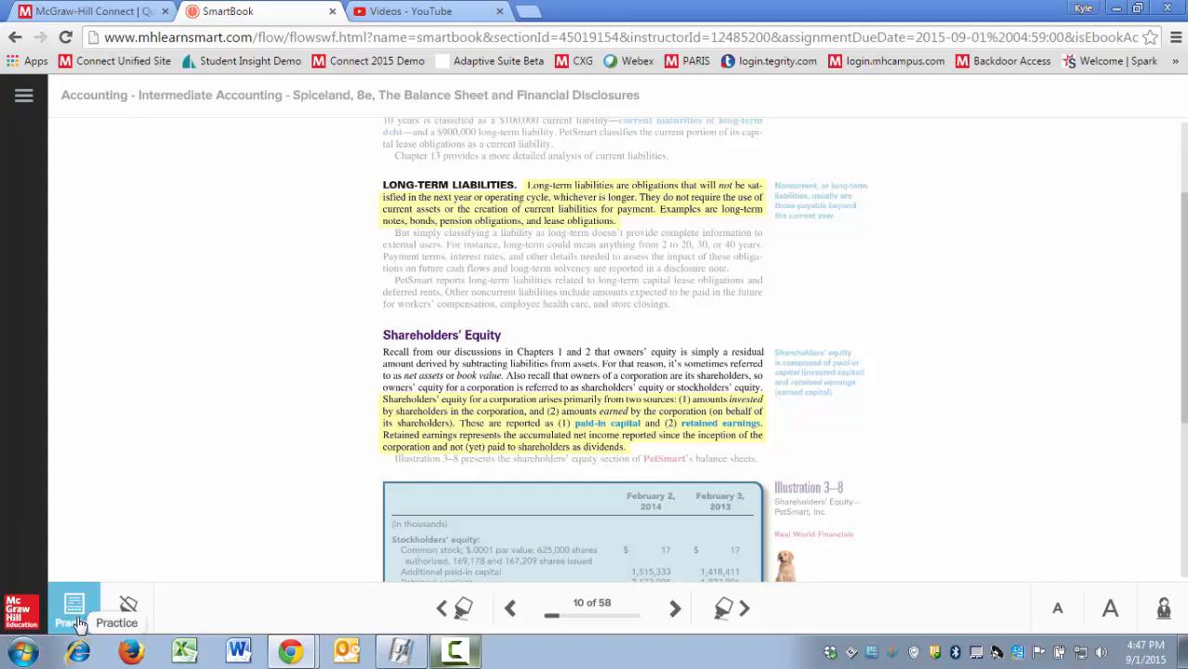
{"action": "left_click", "coordinate": [17, 93]}
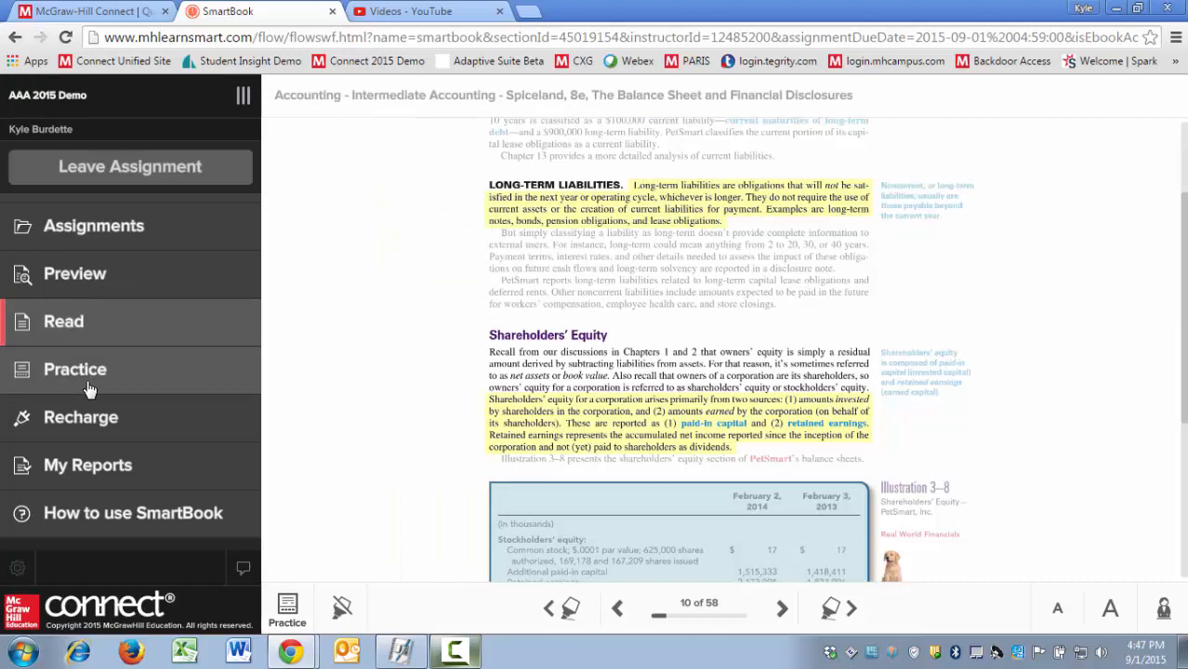
- Start practice mode on the residual interest question, closing and reopening the menu
{"action": "left_click", "coordinate": [74, 369]}
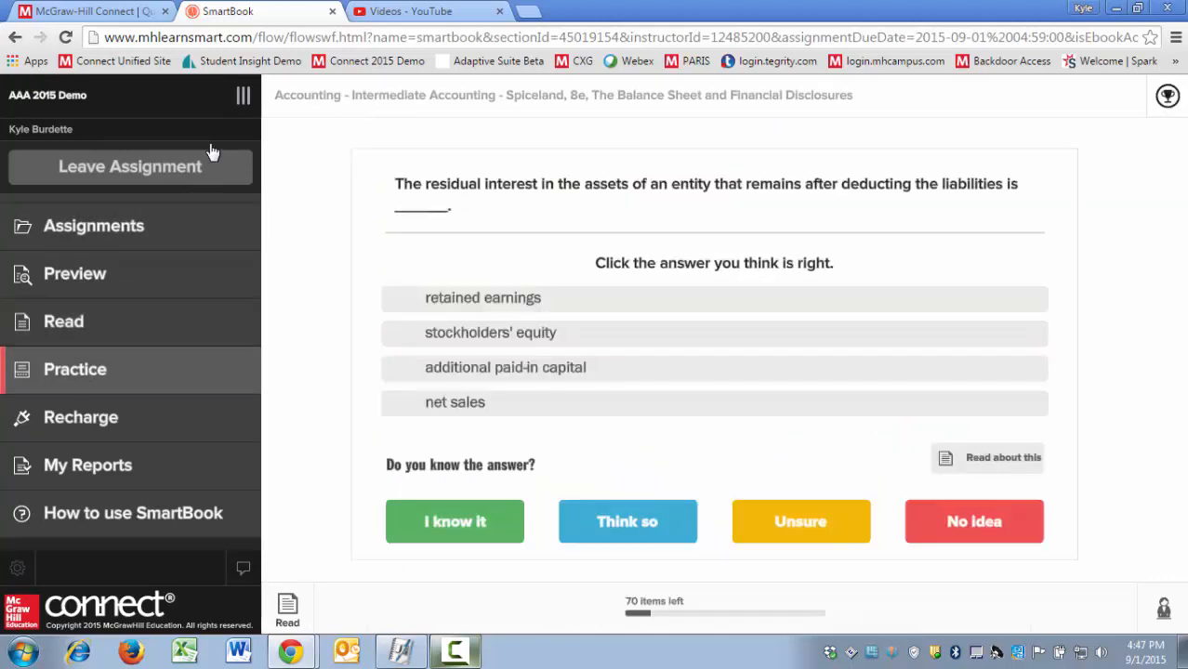
{"action": "left_click", "coordinate": [242, 95]}
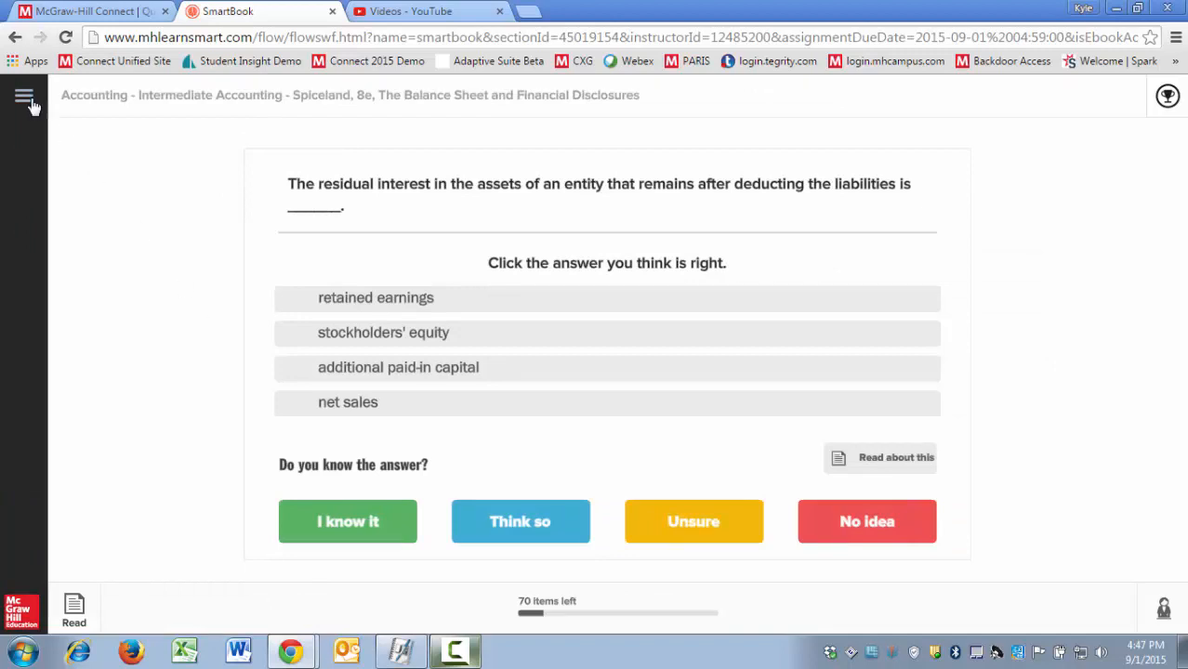
{"action": "left_click", "coordinate": [22, 94]}
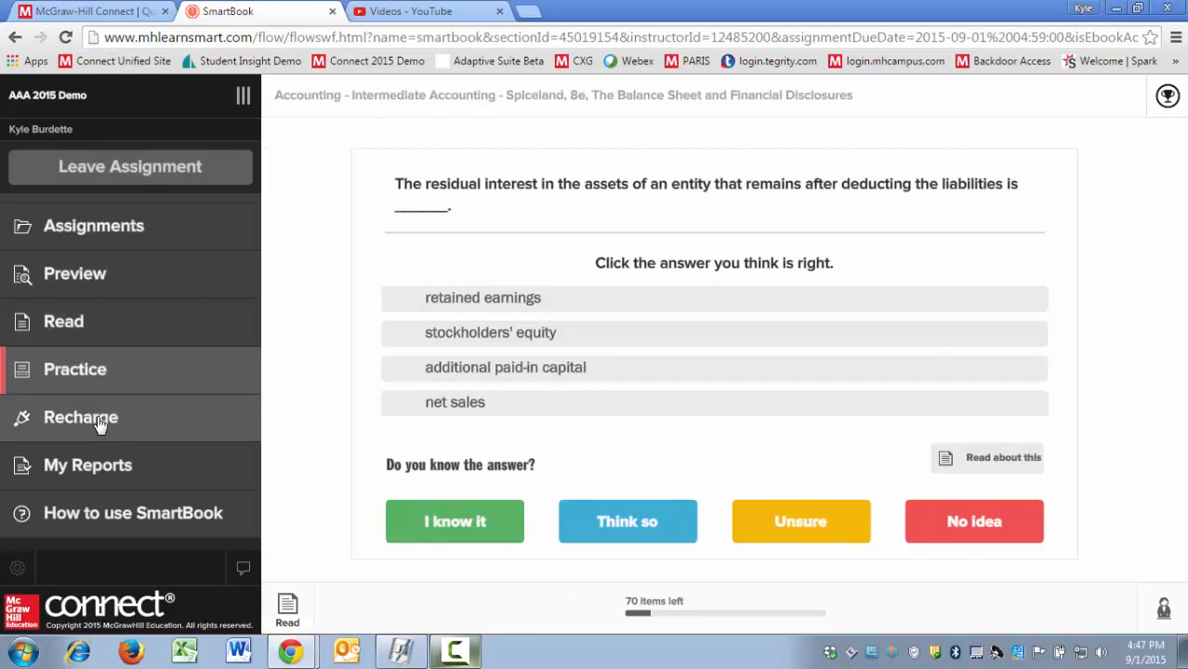
{"action": "left_click", "coordinate": [81, 417]}
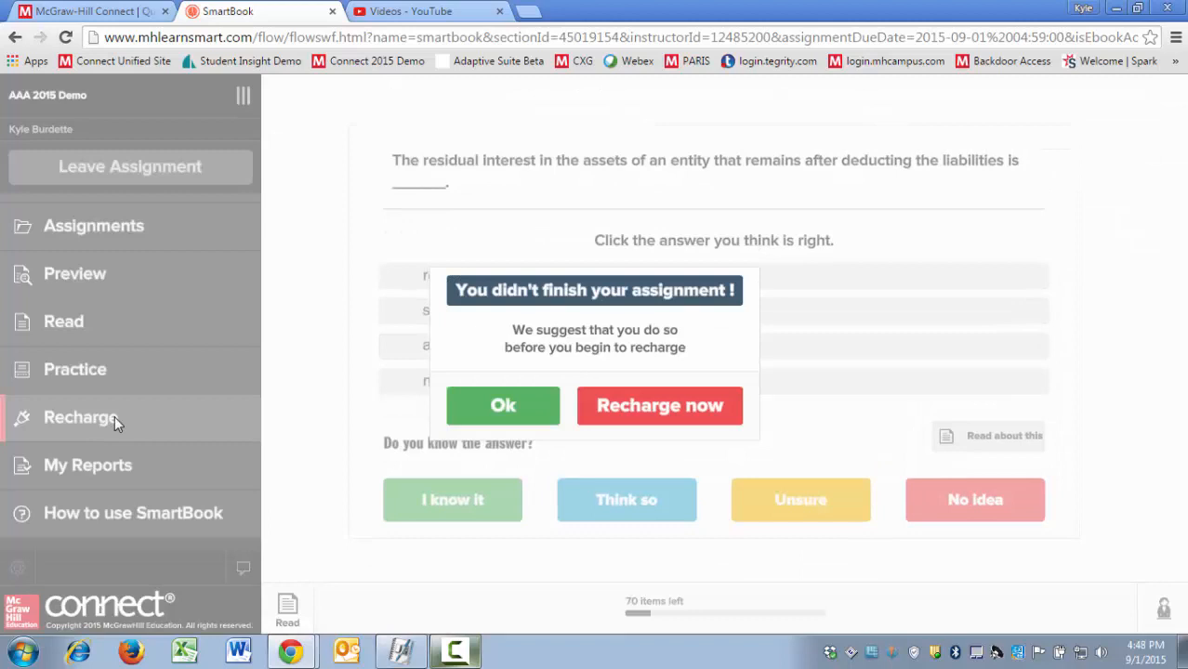
{"action": "left_click", "coordinate": [502, 405]}
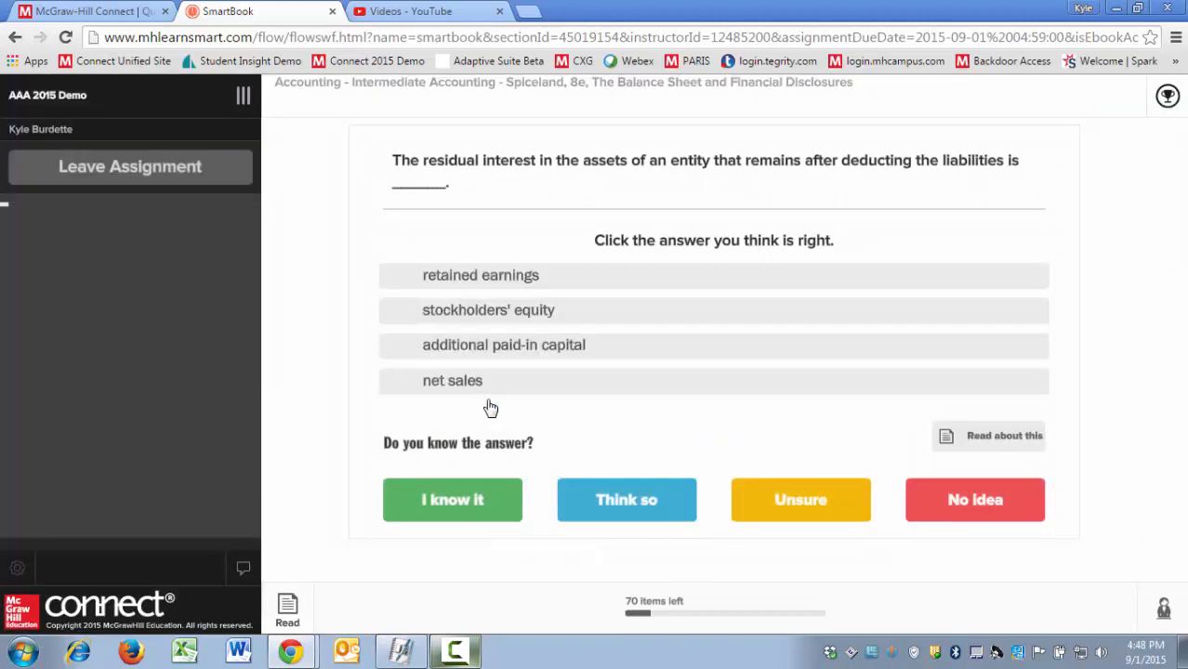
{"action": "left_click", "coordinate": [243, 94]}
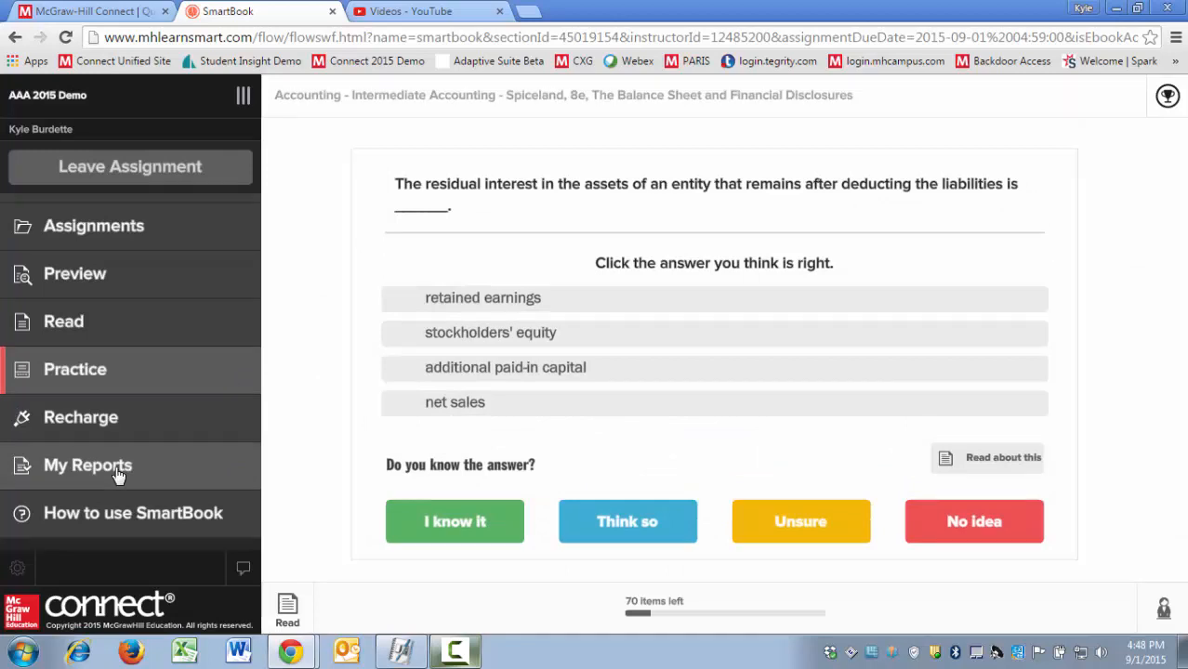
- Open My Reports and scroll from Current Learning Status to Tree of Knowledge
{"action": "left_click", "coordinate": [87, 465]}
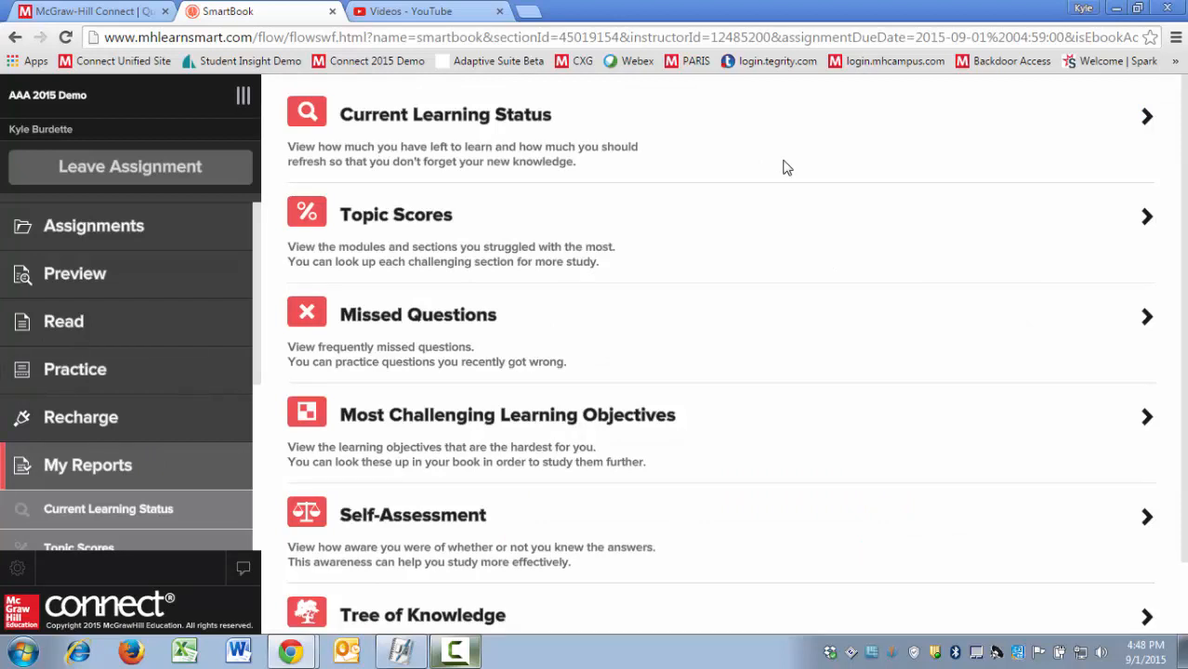
{"action": "mouse_move", "coordinate": [772, 241]}
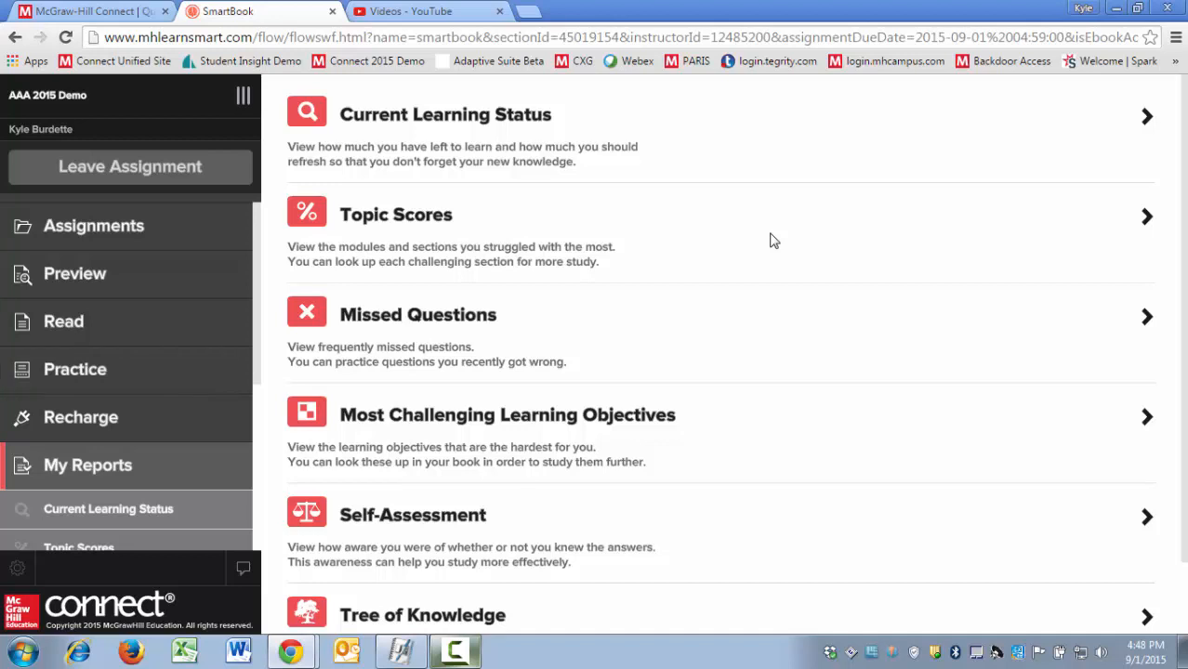
{"action": "mouse_move", "coordinate": [793, 345]}
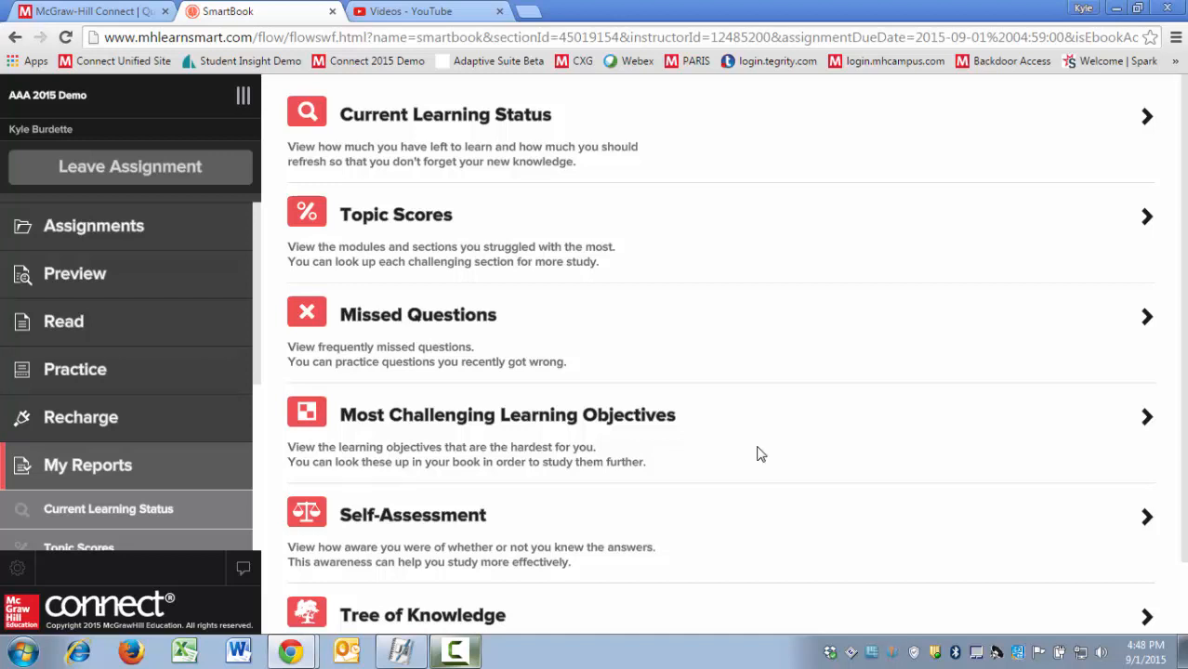
{"action": "scroll", "scroll_direction": "down", "scroll_amount": 3}
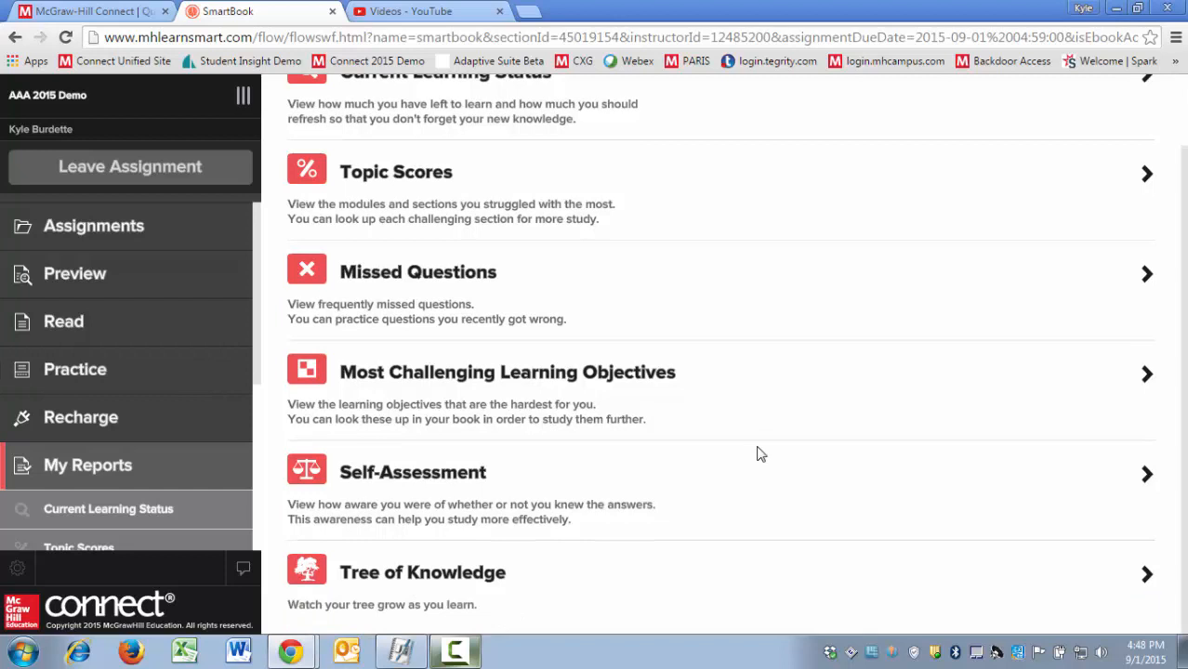
{"action": "mouse_move", "coordinate": [731, 492]}
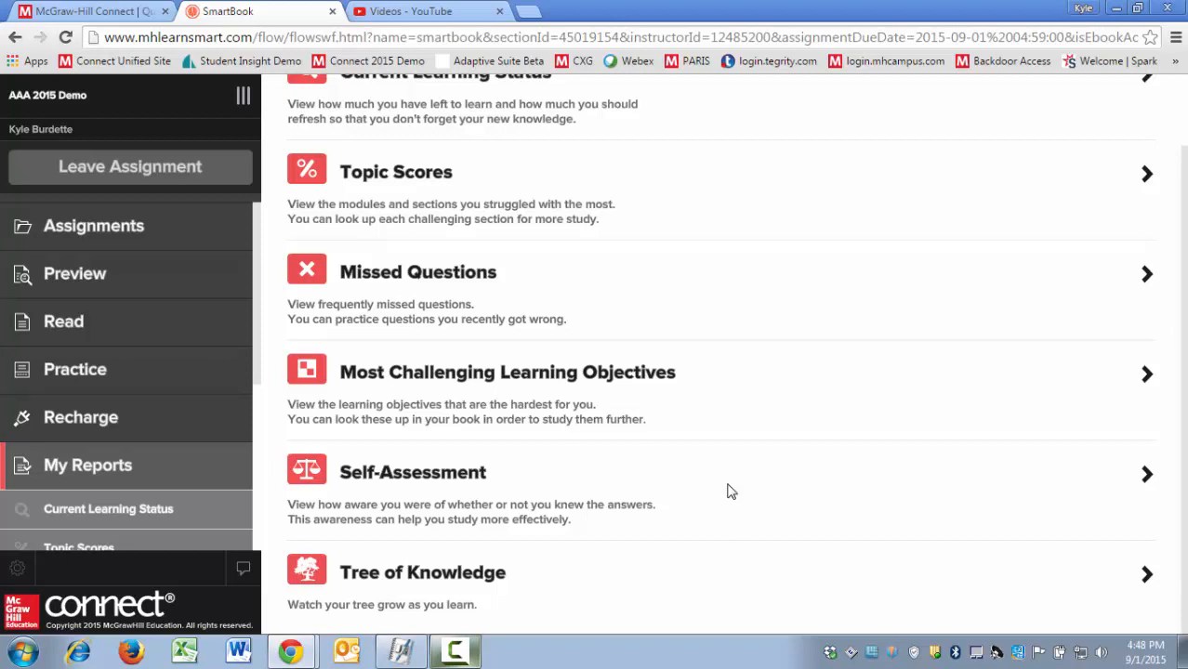
{"action": "mouse_move", "coordinate": [551, 592]}
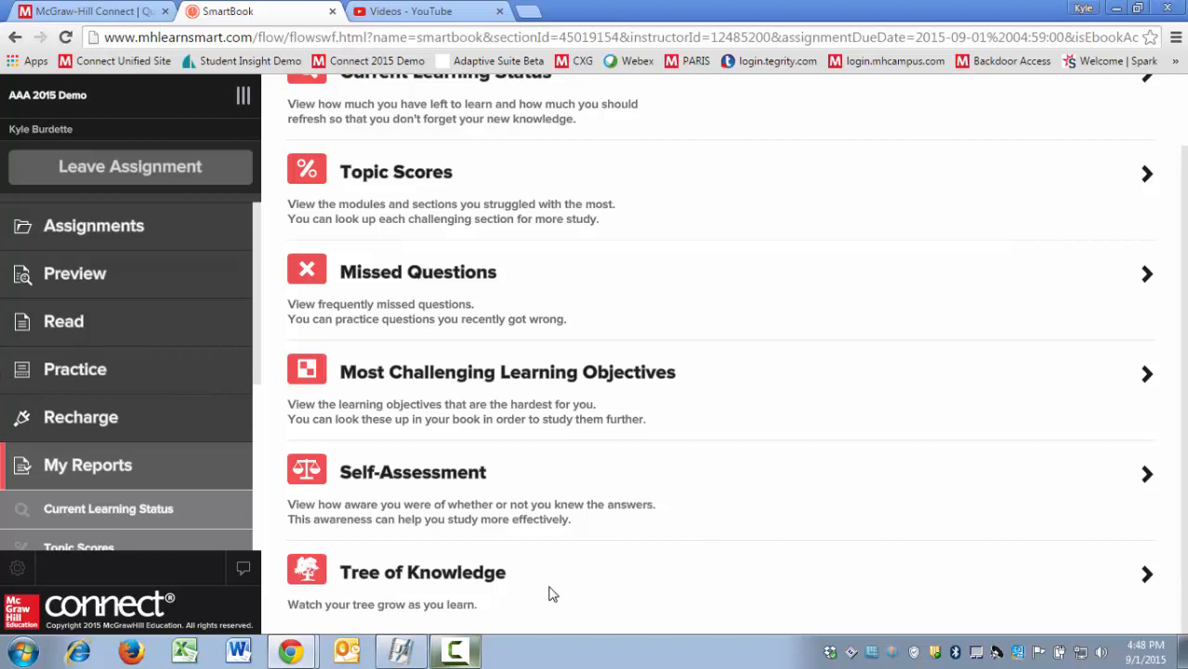
{"action": "mouse_move", "coordinate": [323, 384]}
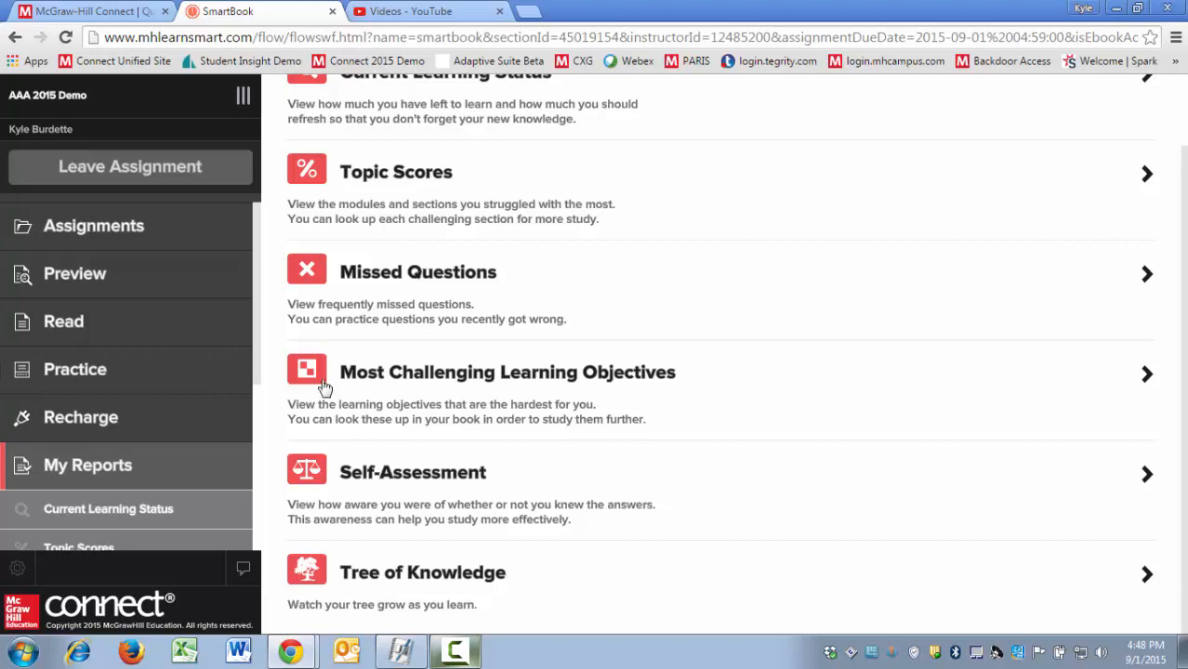
{"action": "mouse_move", "coordinate": [254, 235]}
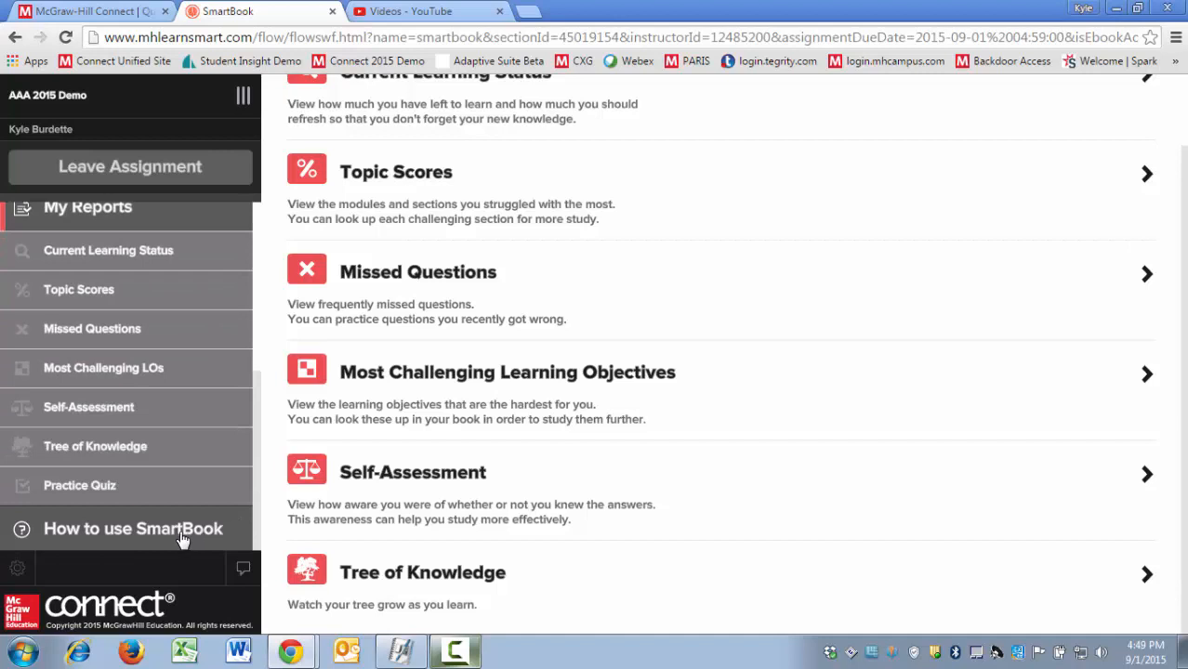
- Open the How to use SmartBook tutorial showing its five help topics
{"action": "left_click", "coordinate": [133, 528]}
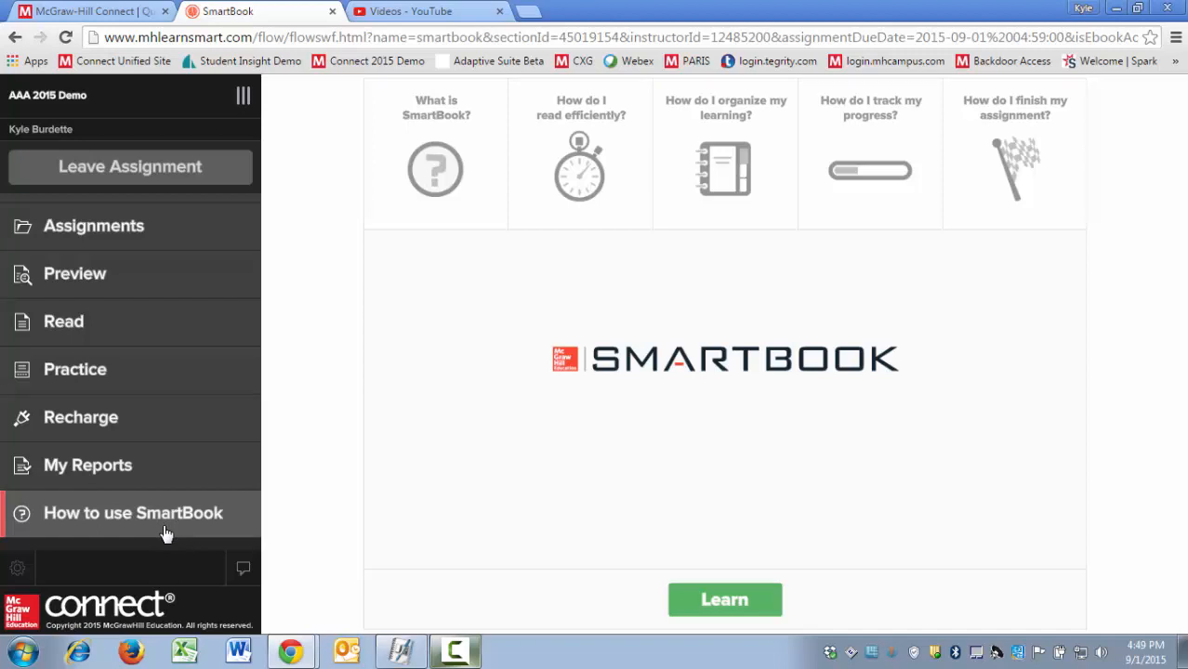
{"action": "mouse_move", "coordinate": [719, 609]}
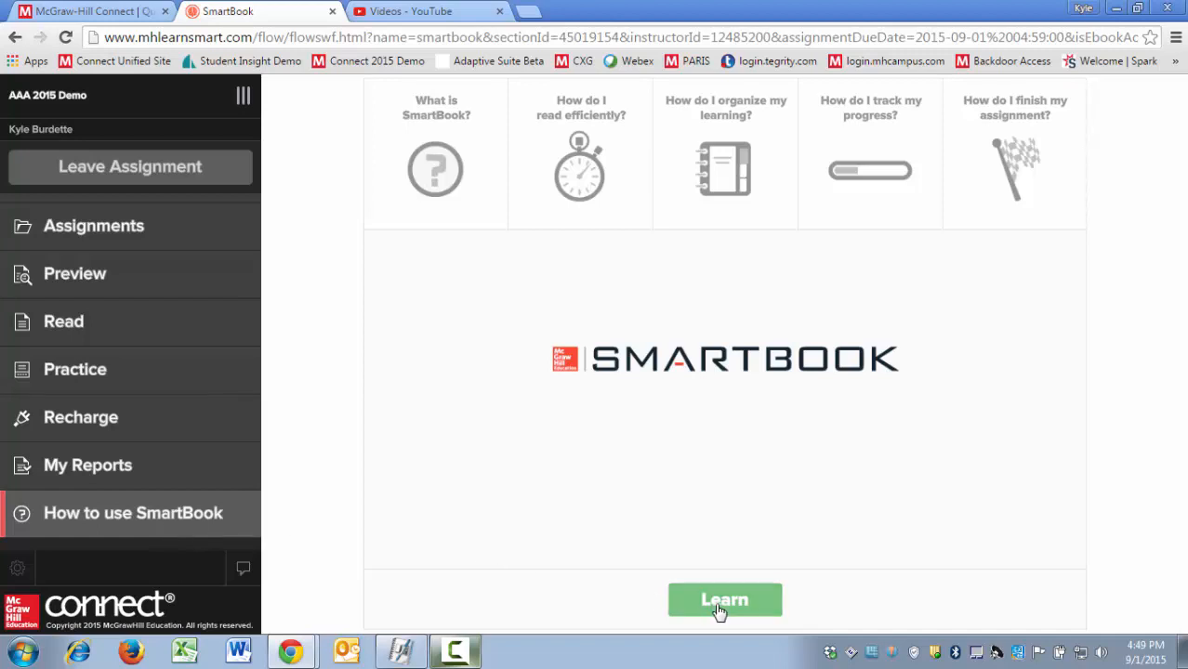
{"action": "mouse_move", "coordinate": [599, 166]}
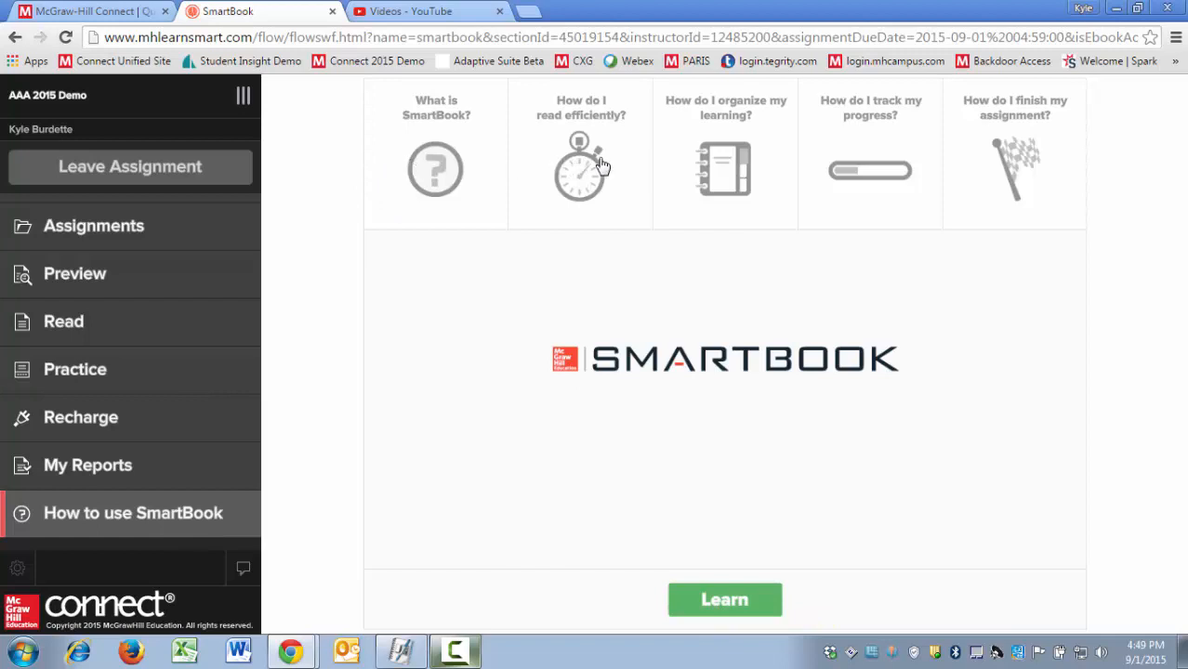
{"action": "mouse_move", "coordinate": [597, 175]}
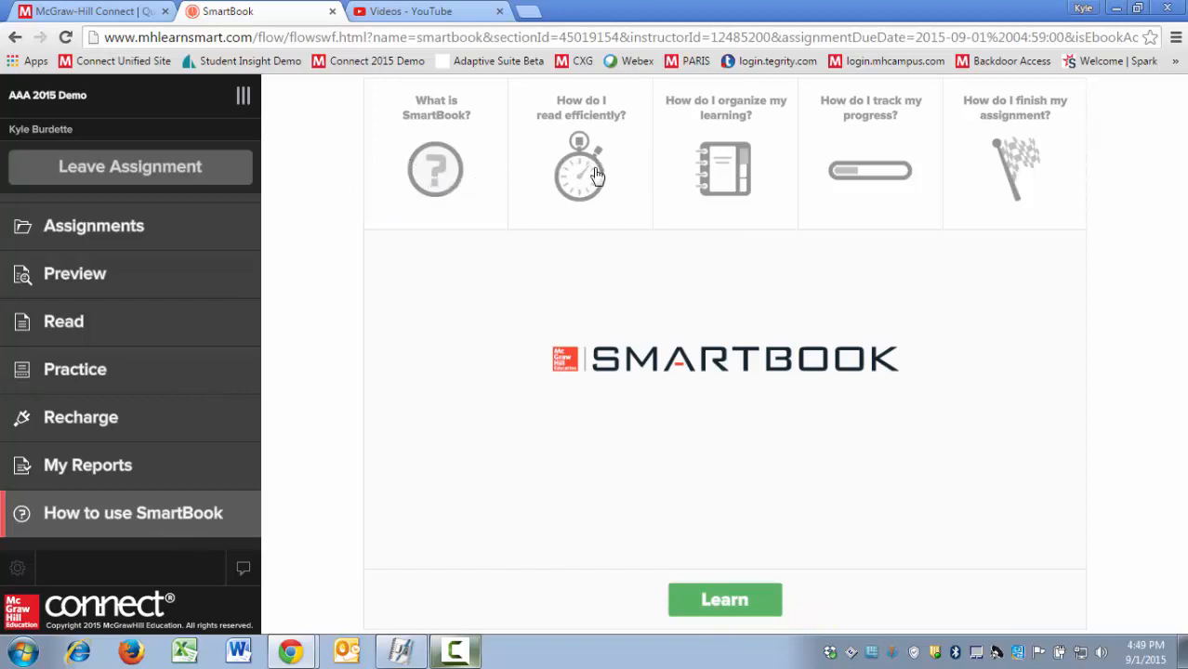
{"action": "mouse_move", "coordinate": [723, 179]}
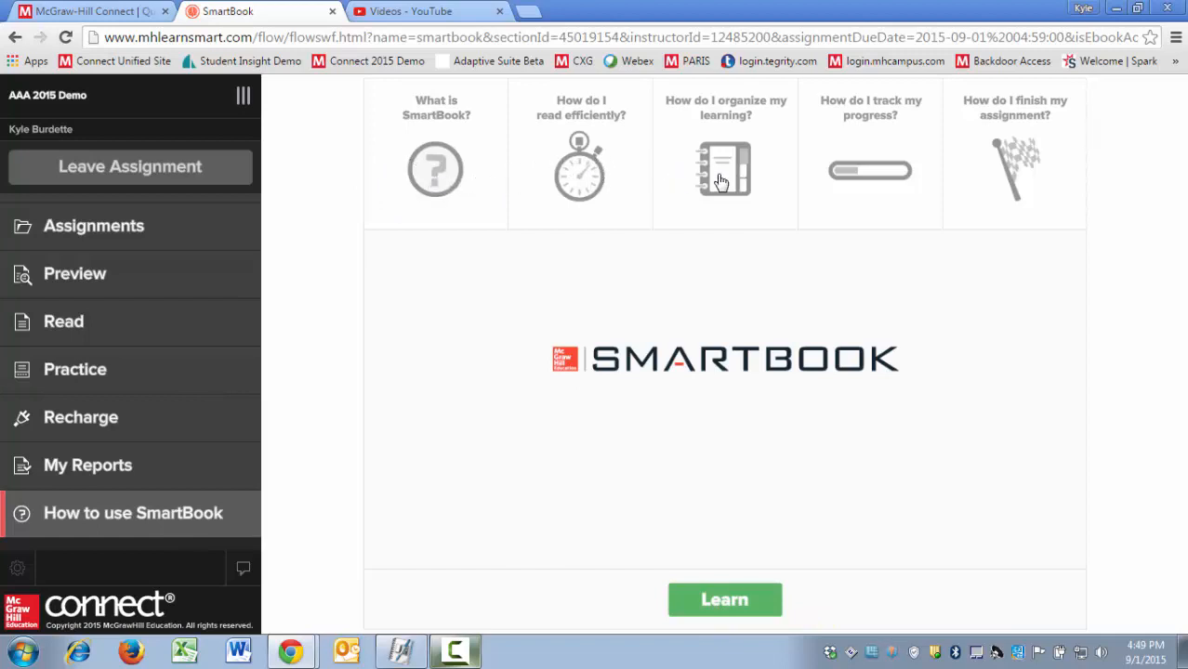
{"action": "mouse_move", "coordinate": [862, 186]}
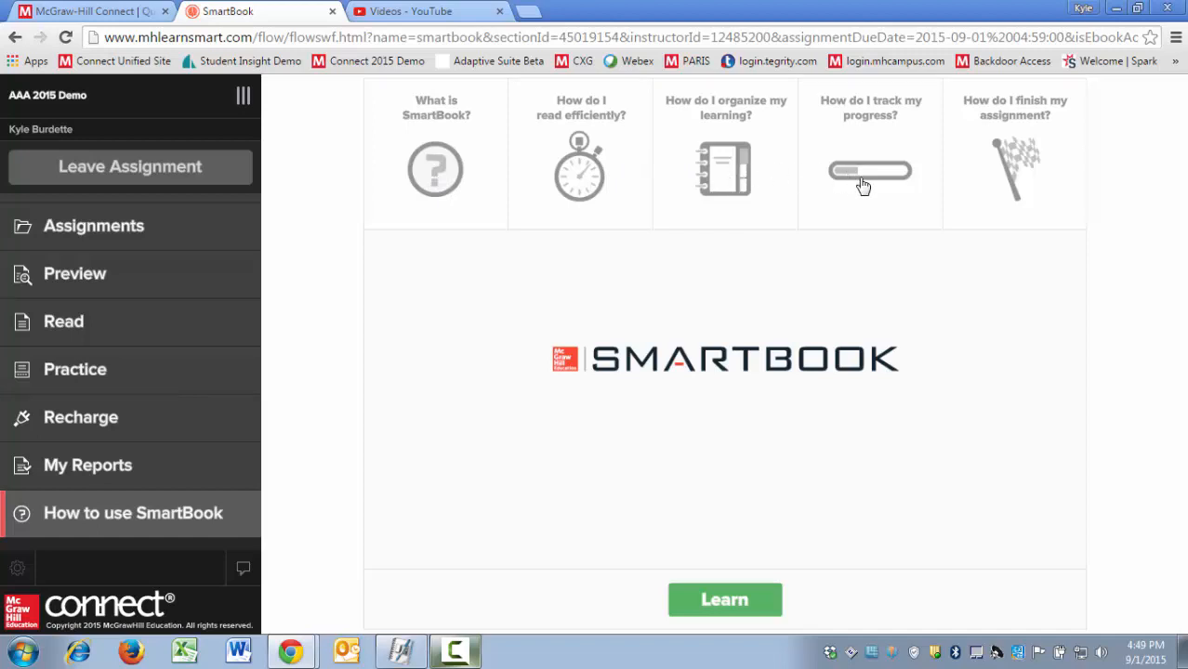
{"action": "mouse_move", "coordinate": [1004, 176]}
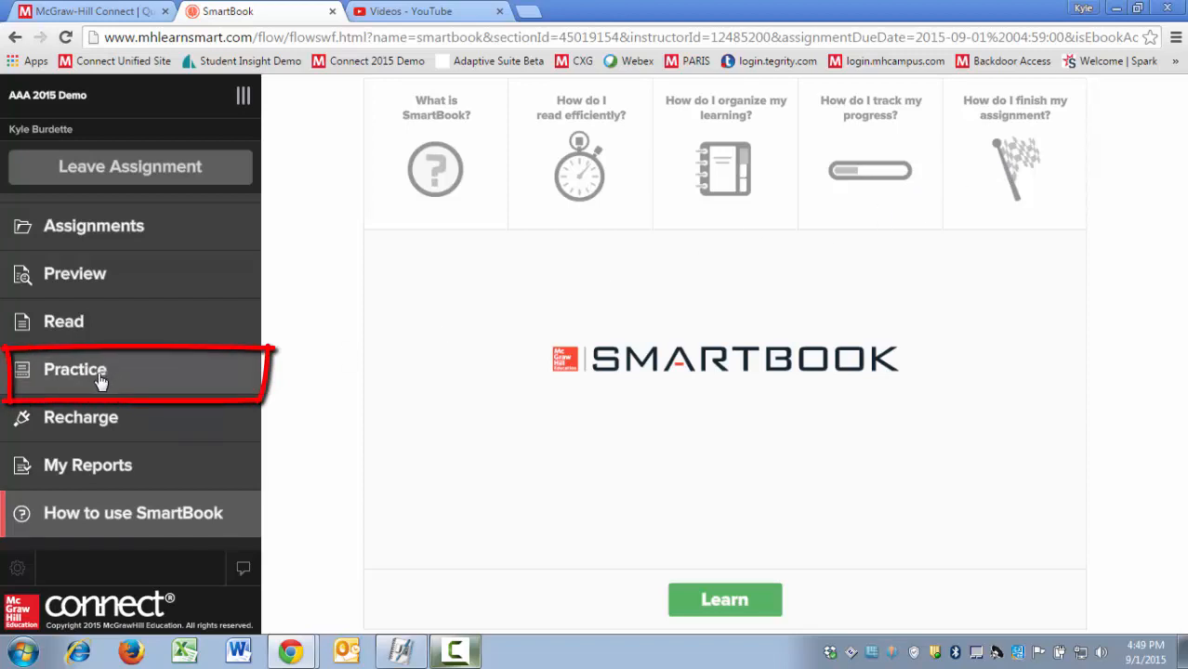
{"action": "mouse_move", "coordinate": [243, 96]}
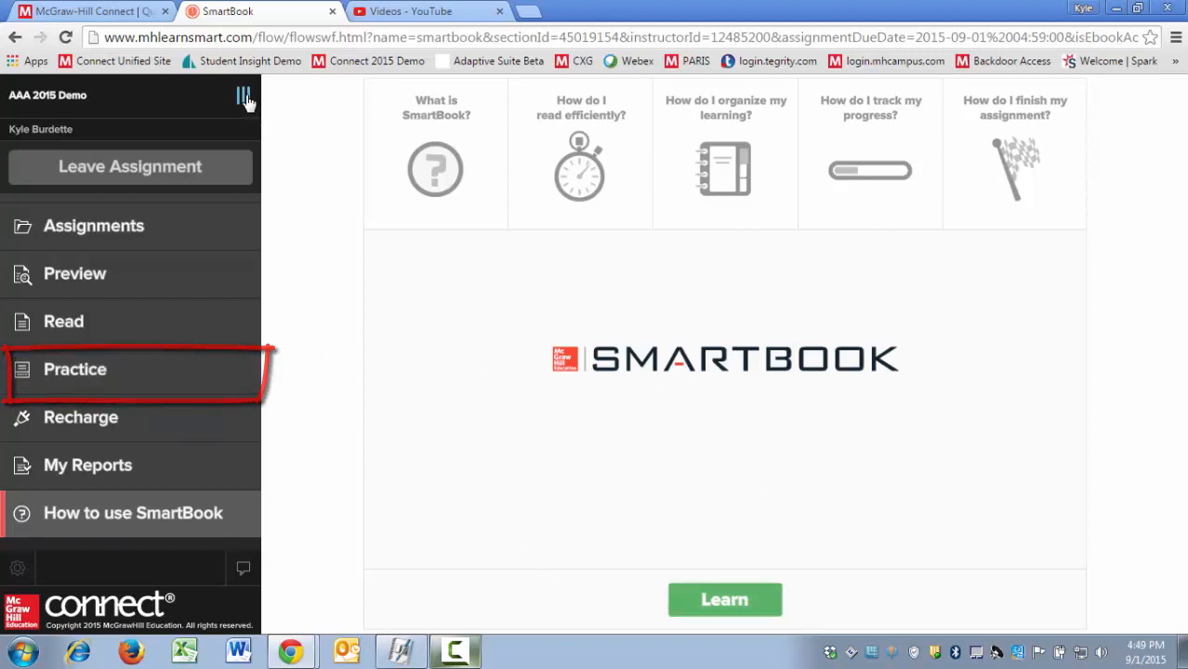